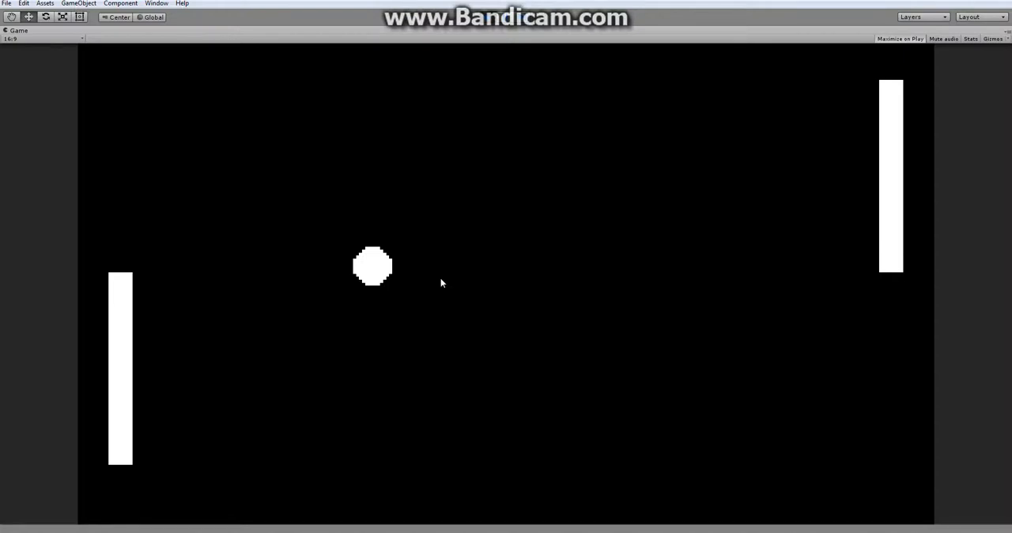
pyautogui.moveTo(451, 285)
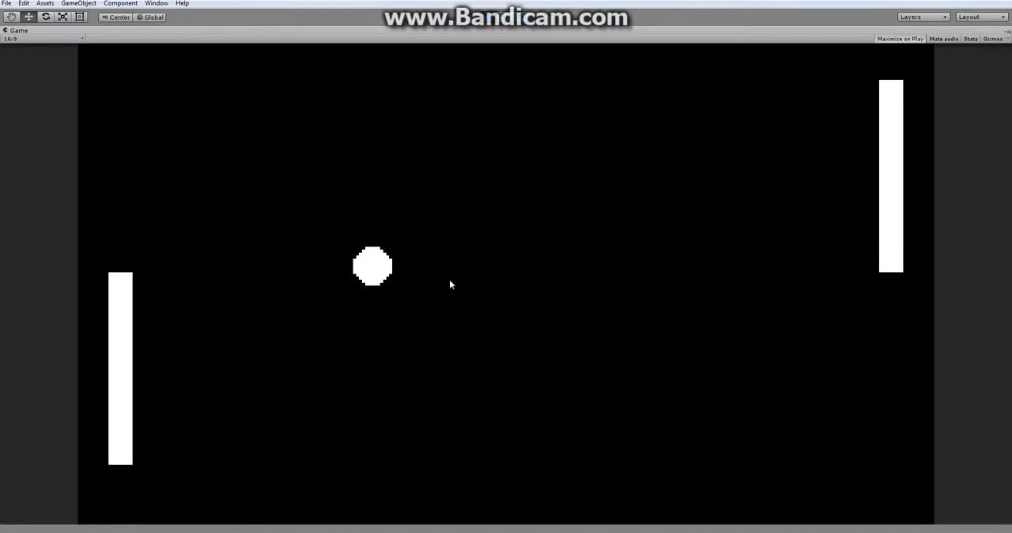
pyautogui.moveTo(758, 168)
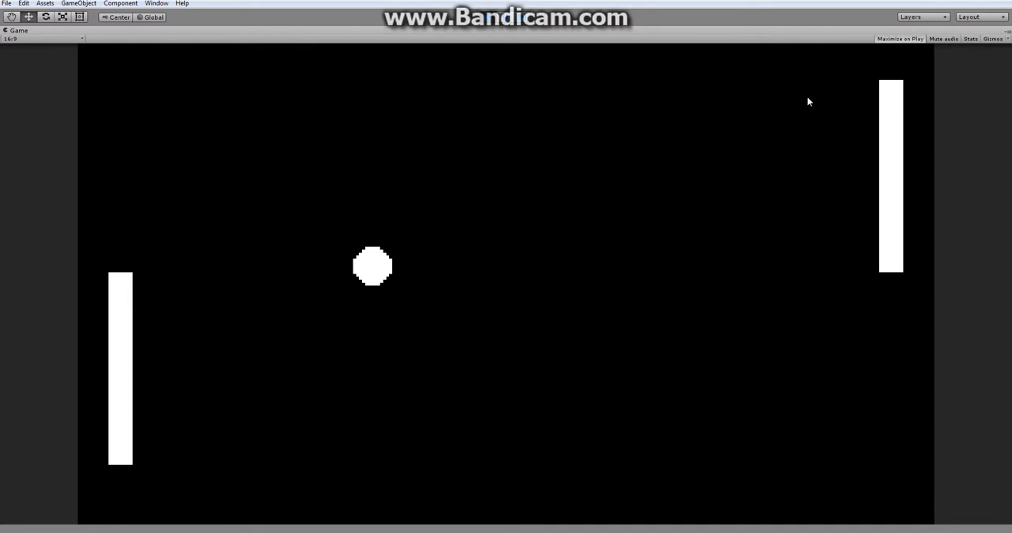
pyautogui.moveTo(374, 279)
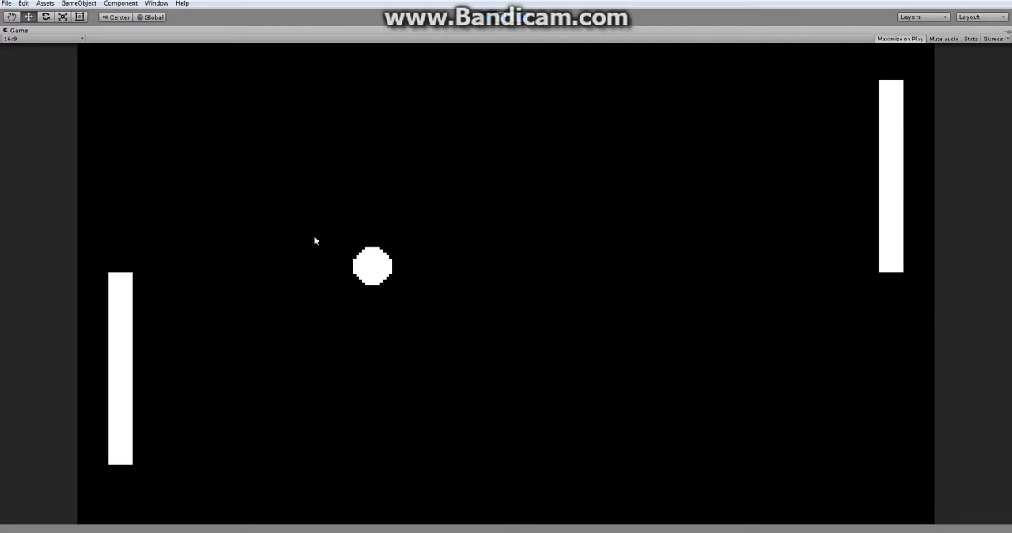
pyautogui.moveTo(113, 396)
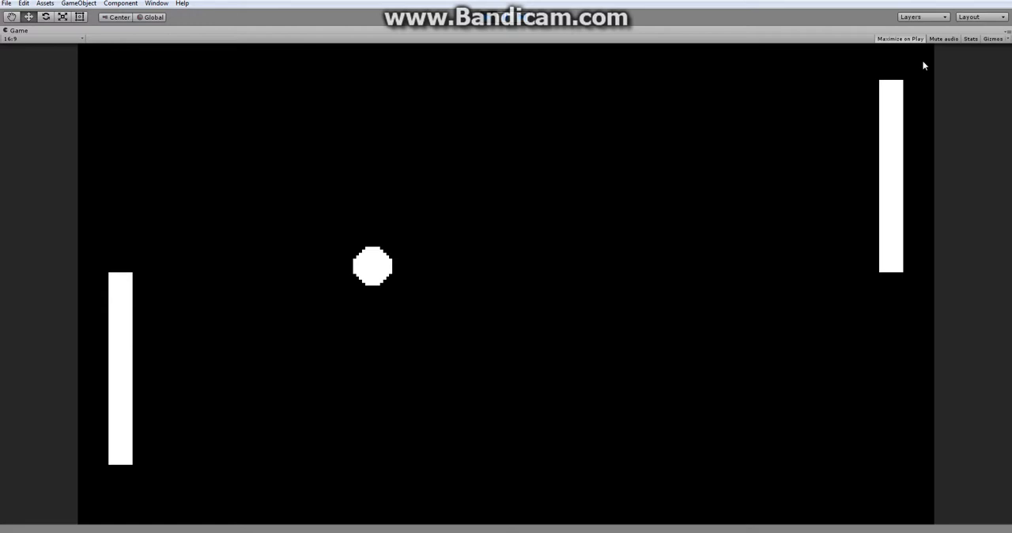
pyautogui.moveTo(375, 266)
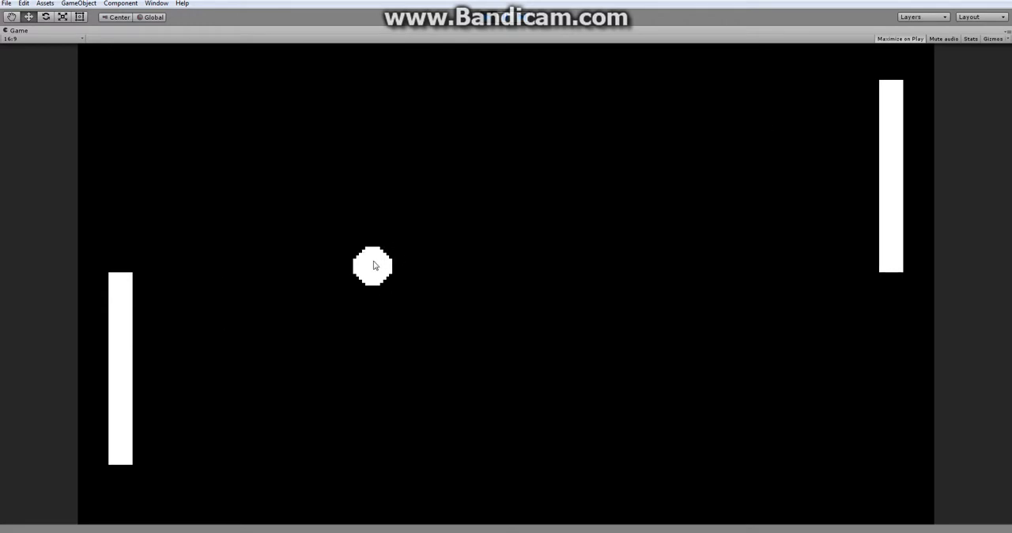
pyautogui.moveTo(704, 111)
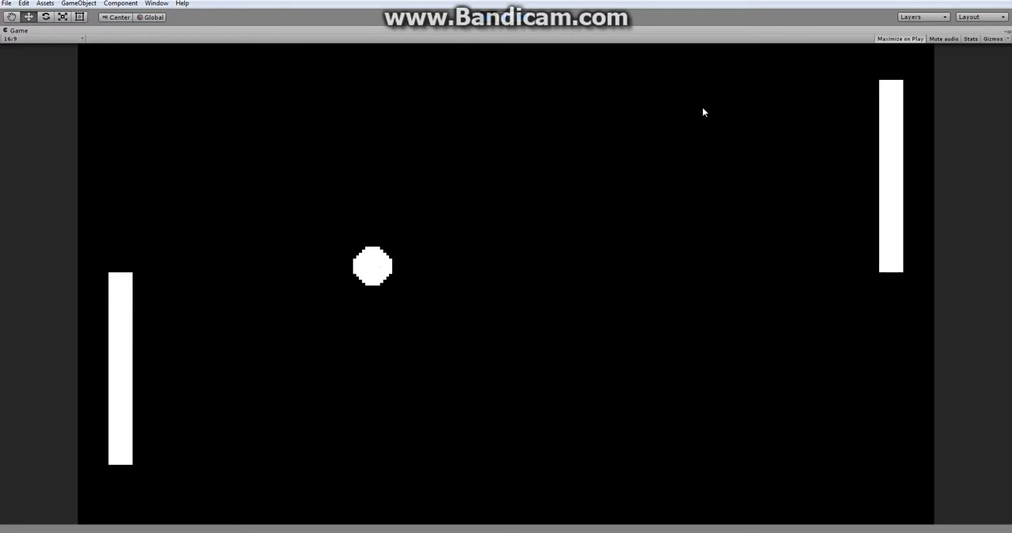
pyautogui.moveTo(862, 189)
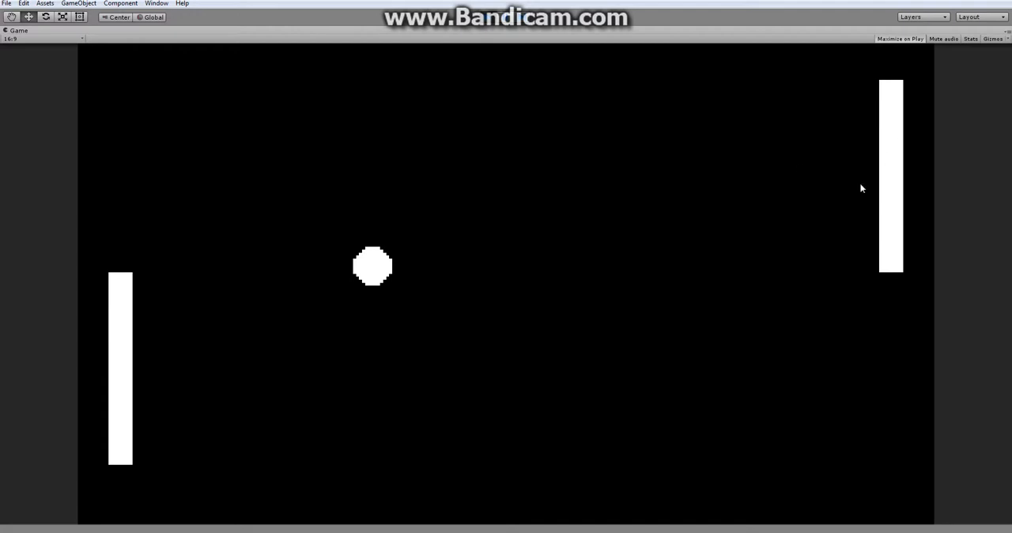
pyautogui.moveTo(895, 128)
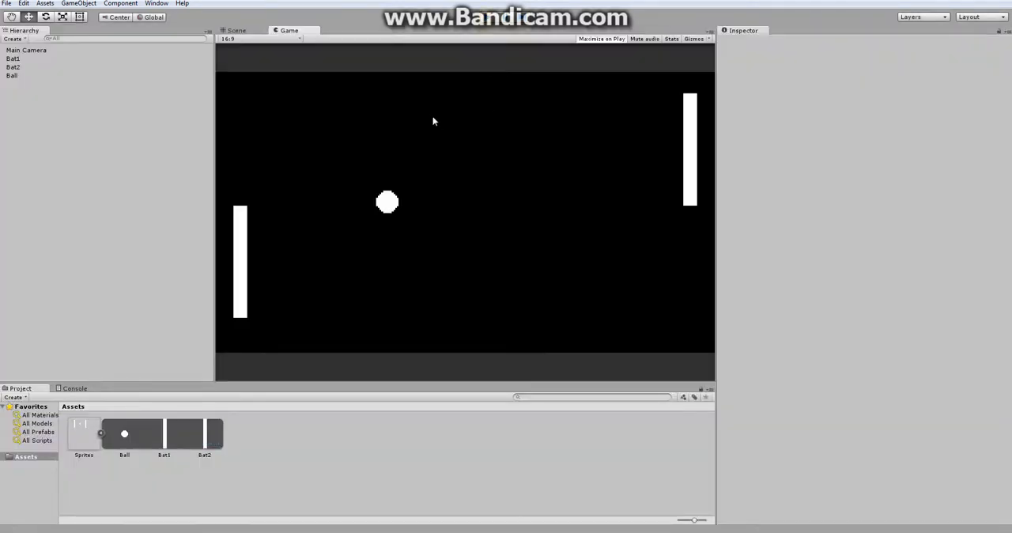
# Step: Reposition the ball toward the right of the scene and check Bat1's existing collider
pyautogui.click(236, 30)
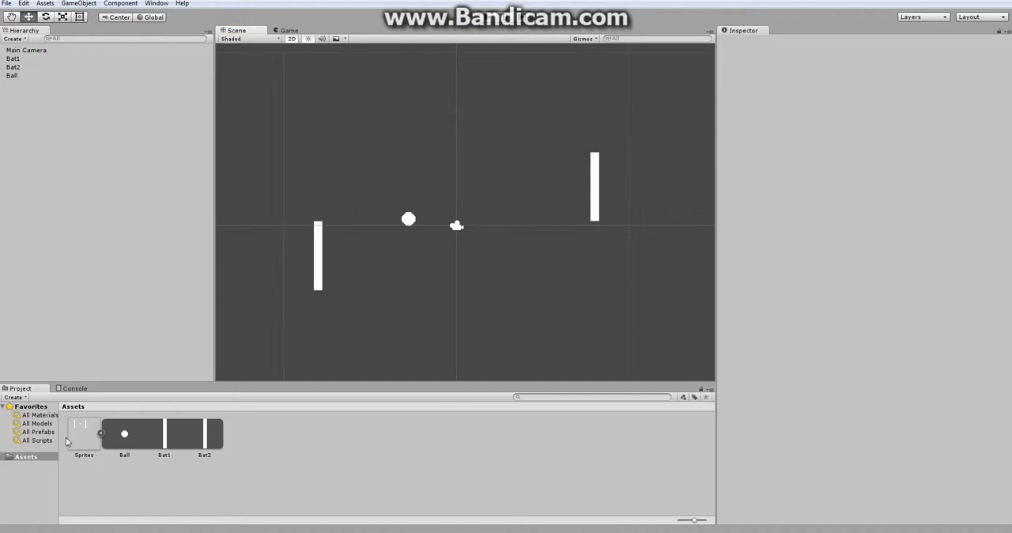
pyautogui.click(82, 434)
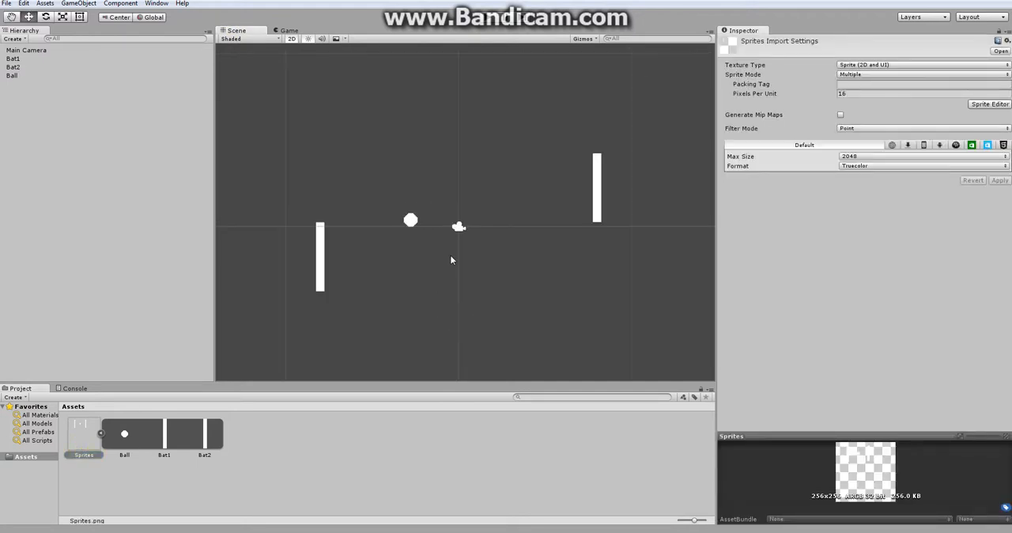
pyautogui.click(13, 59)
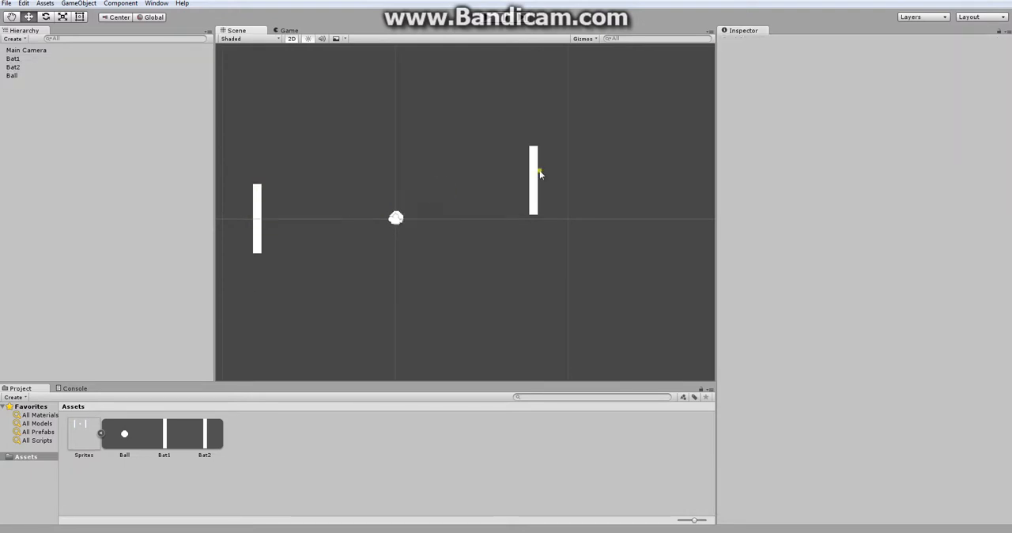
pyautogui.click(11, 76)
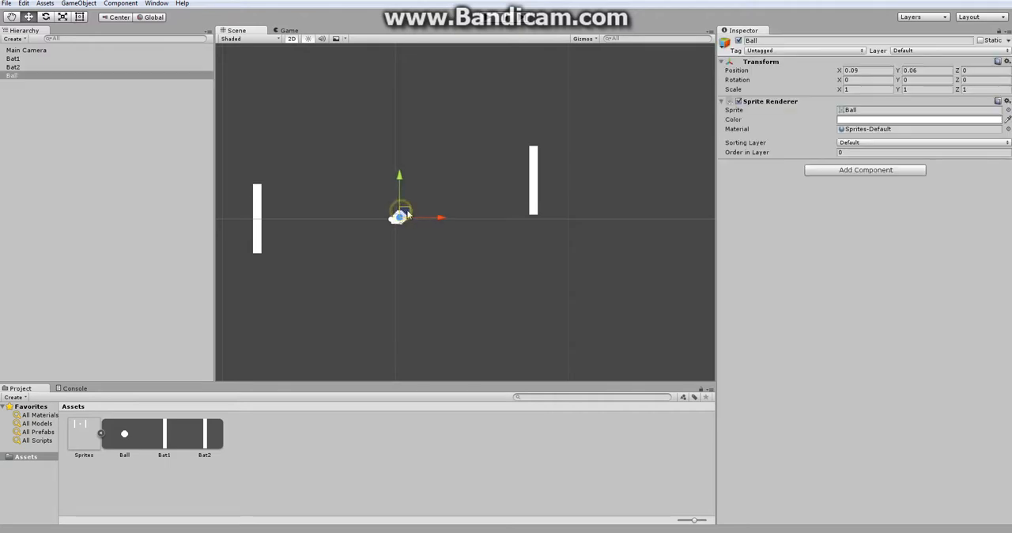
pyautogui.moveTo(399, 218); pyautogui.dragTo(276, 219)
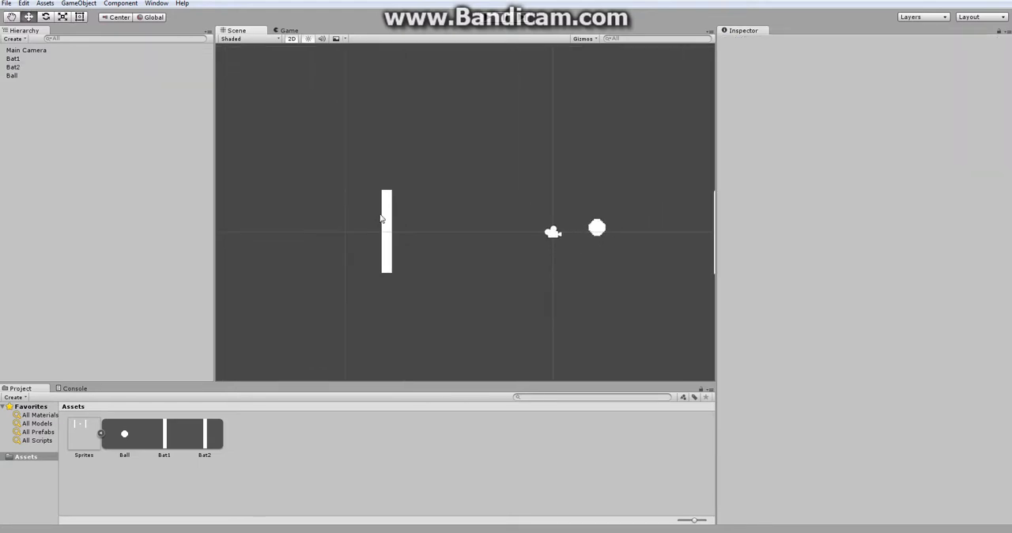
pyautogui.click(865, 169)
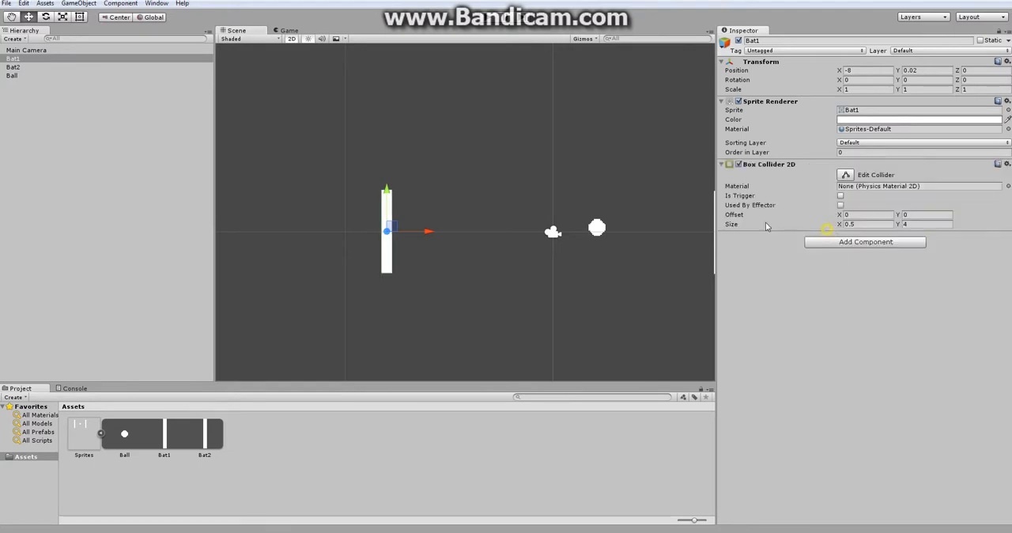
# Step: Add a Box Collider 2D to Bat2 and a Circle Collider 2D to the ball, then nudge the ball up-right
pyautogui.click(13, 67)
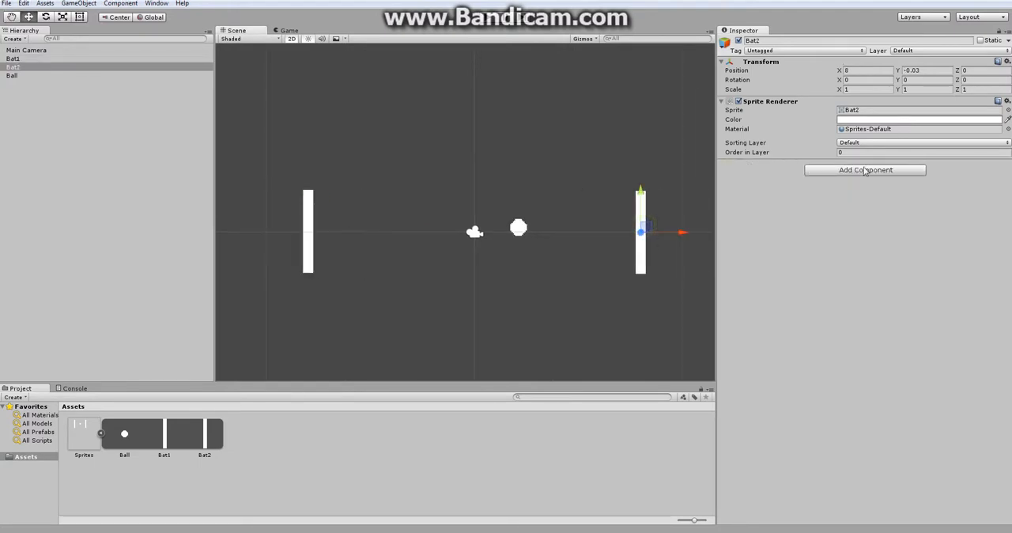
pyautogui.click(865, 170)
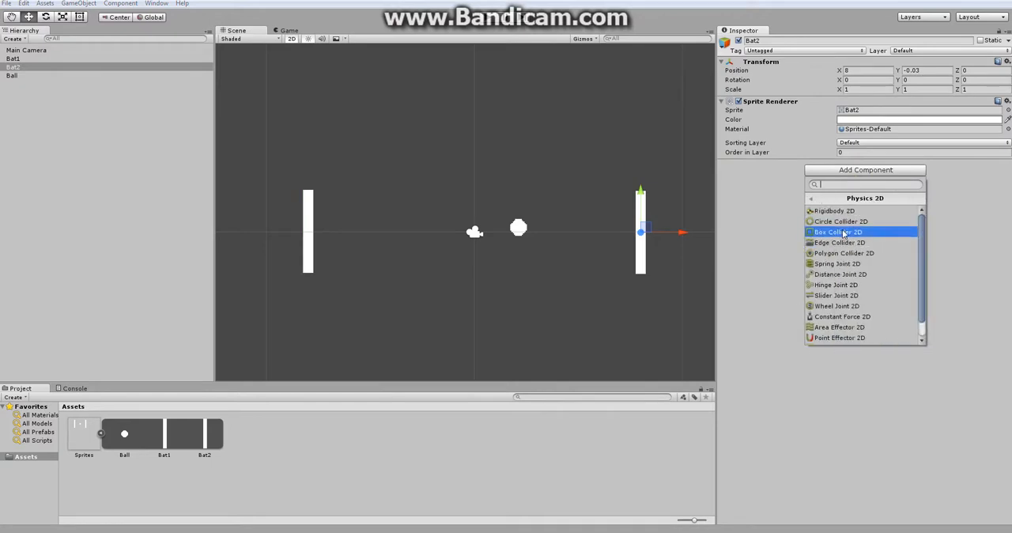
pyautogui.click(11, 76)
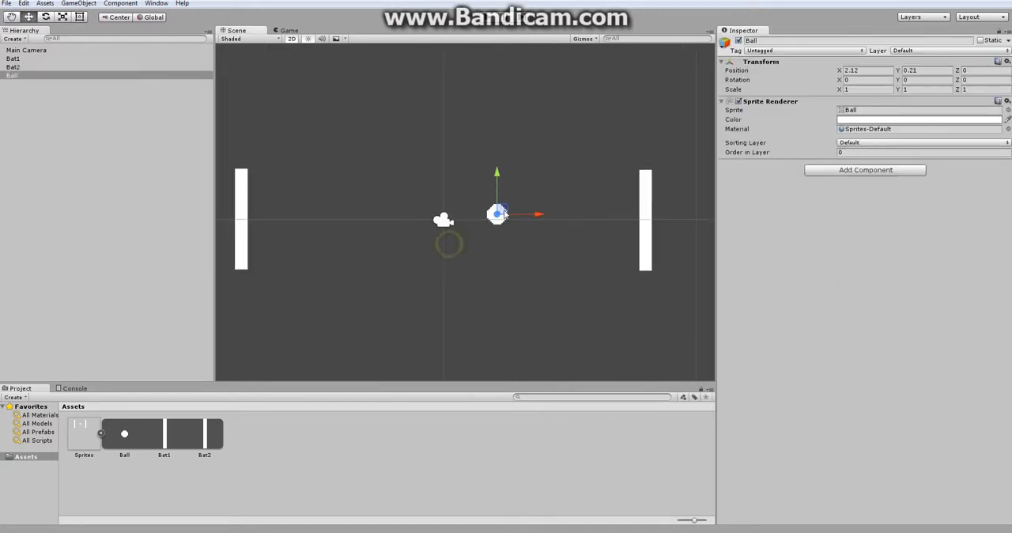
pyautogui.click(865, 169)
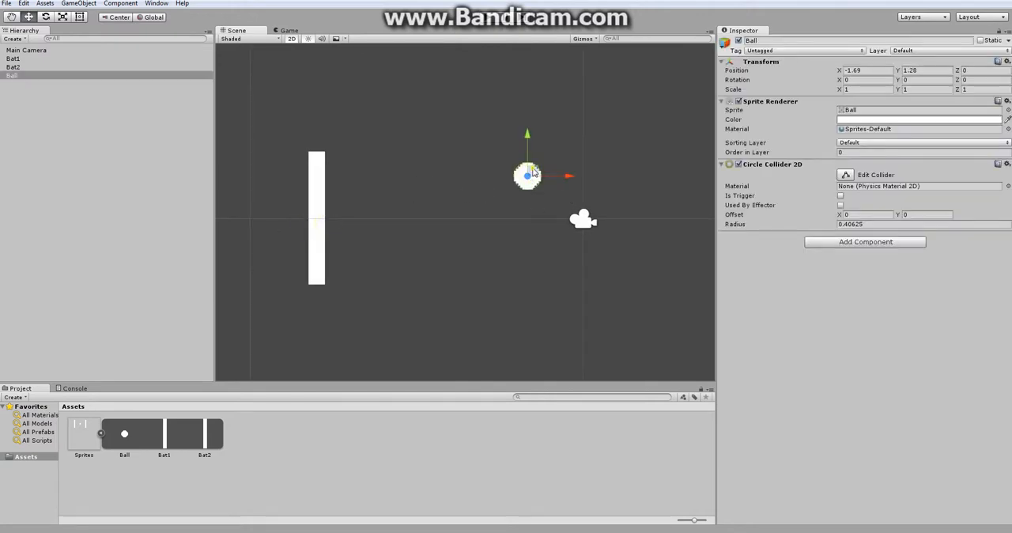
pyautogui.click(13, 58)
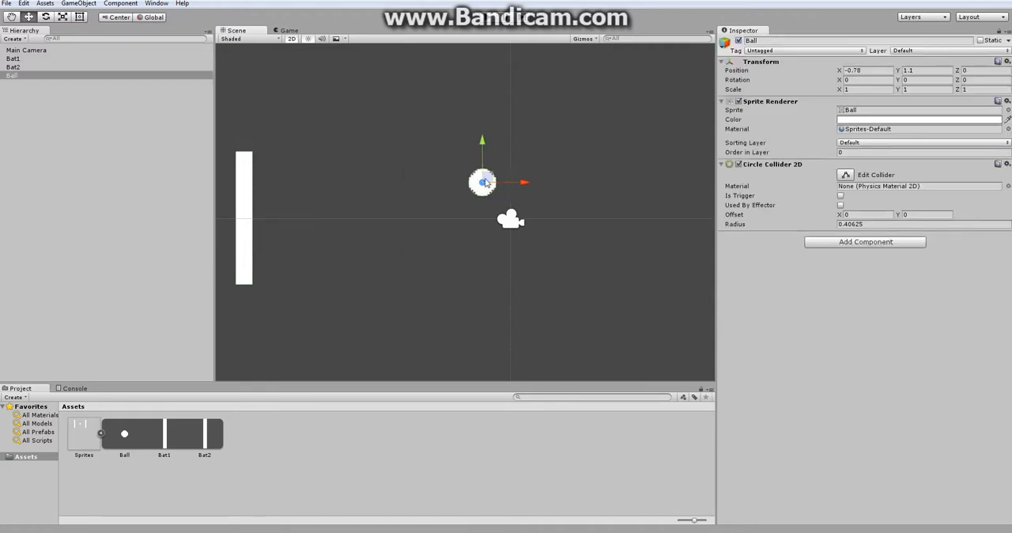
pyautogui.moveTo(483, 182); pyautogui.dragTo(530, 136)
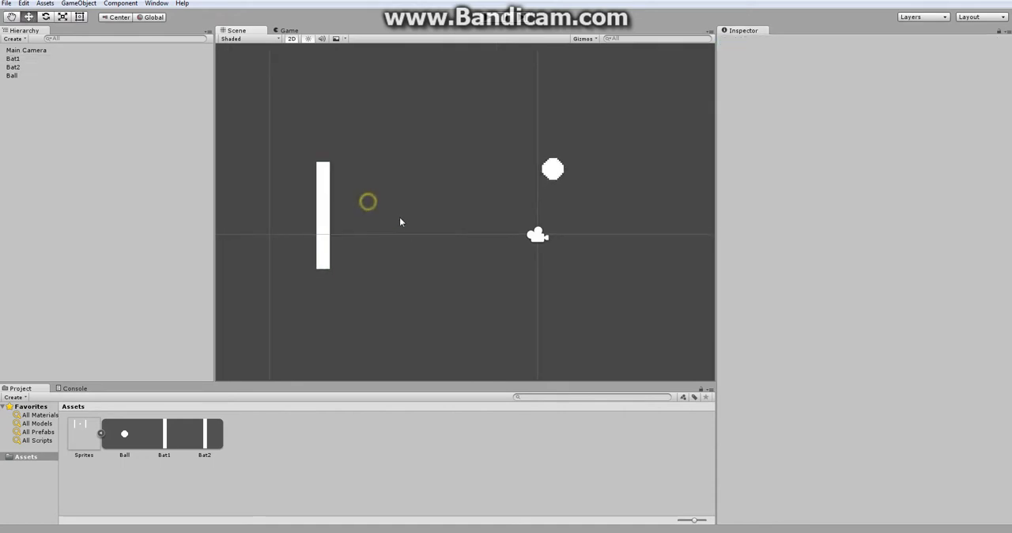
# Step: Create a new script named Bat1Controller and attach it to Bat1
pyautogui.click(12, 58)
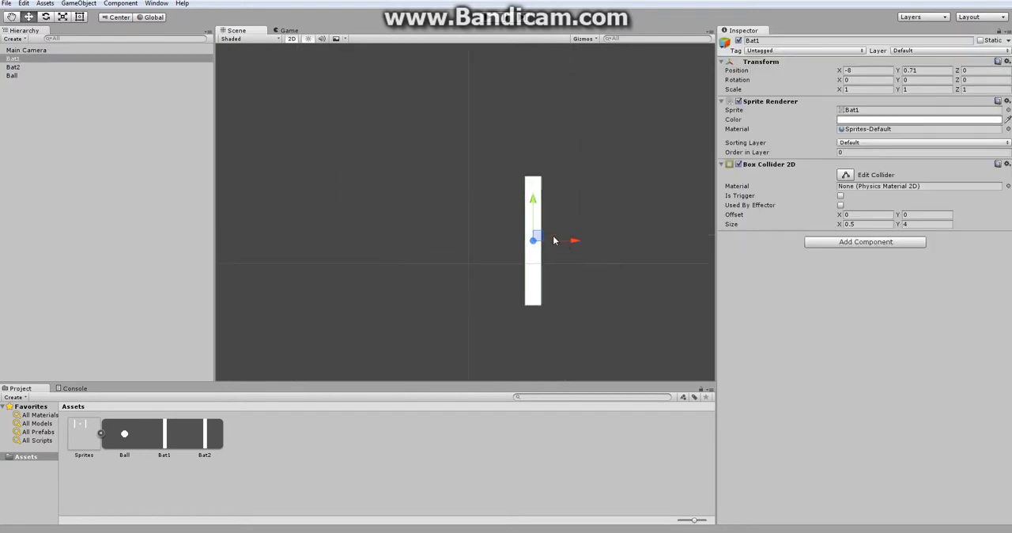
pyautogui.click(865, 241)
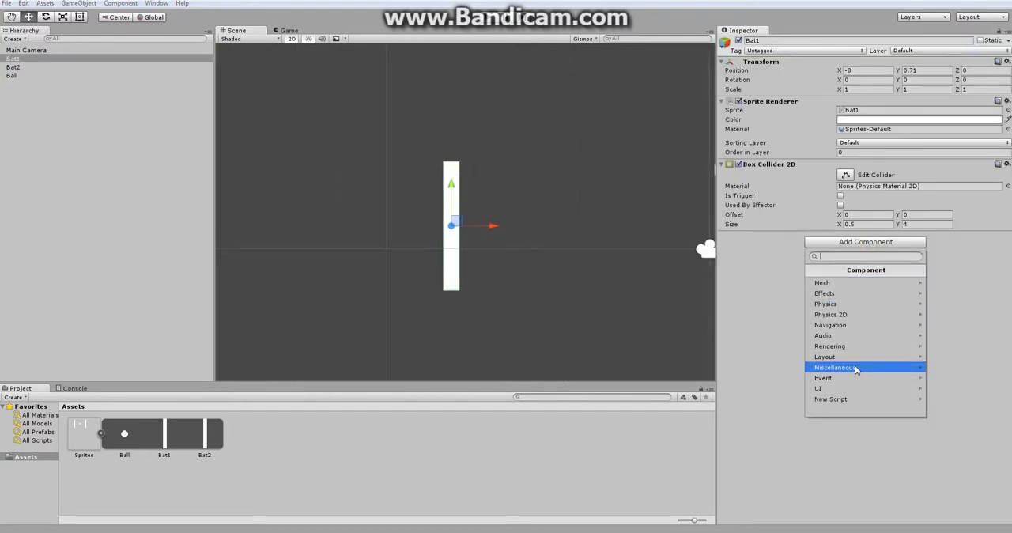
pyautogui.click(831, 398)
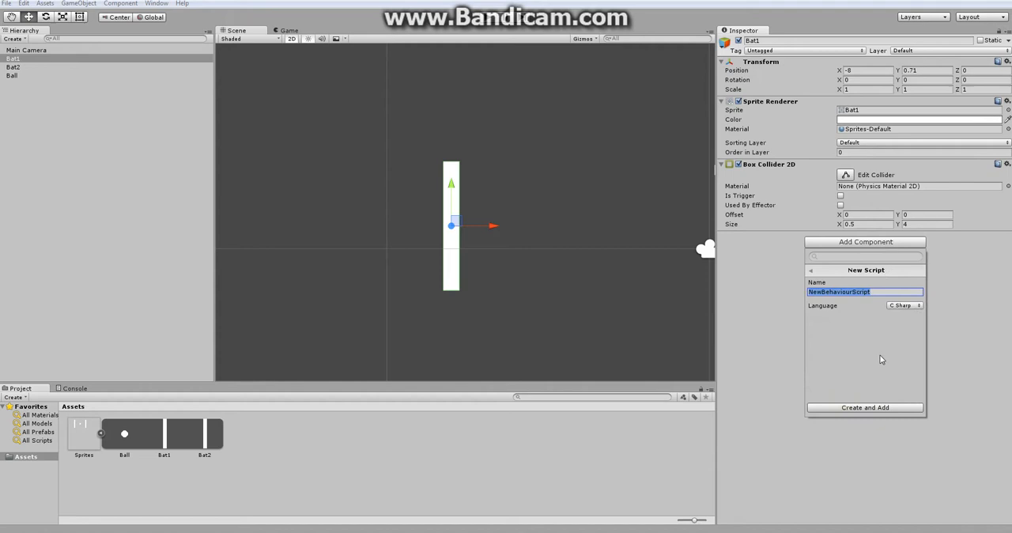
pyautogui.write('Bat1')
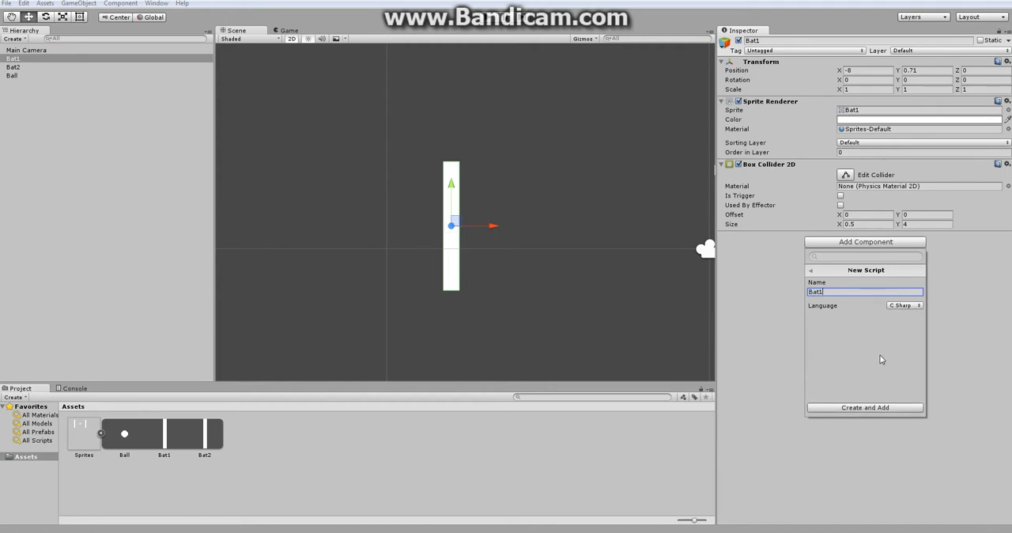
pyautogui.write('Controller')
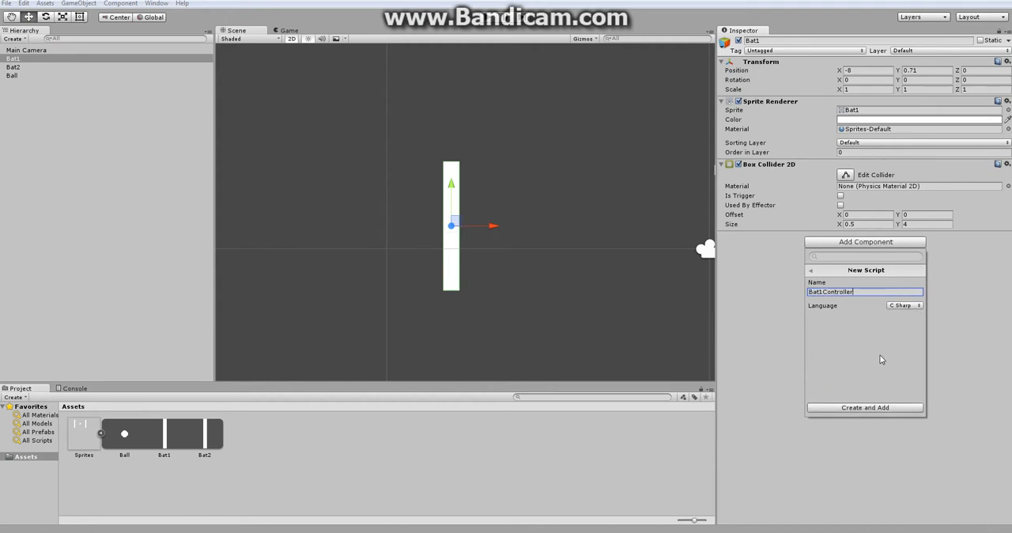
pyautogui.click(866, 408)
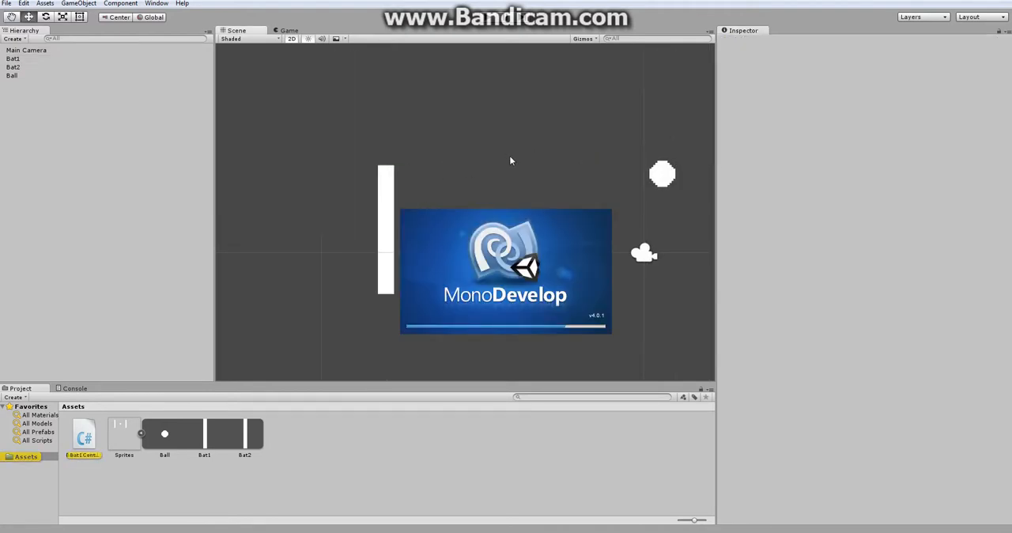
# Step: Add a Rigidbody 2D to Bat1 above the script with Gravity Scale 0
pyautogui.click(12, 59)
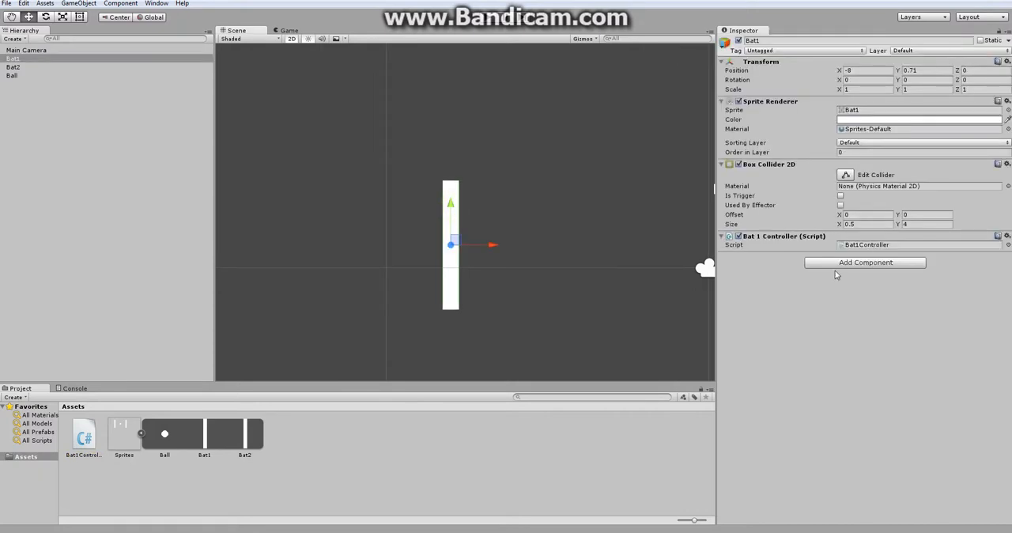
pyautogui.click(865, 263)
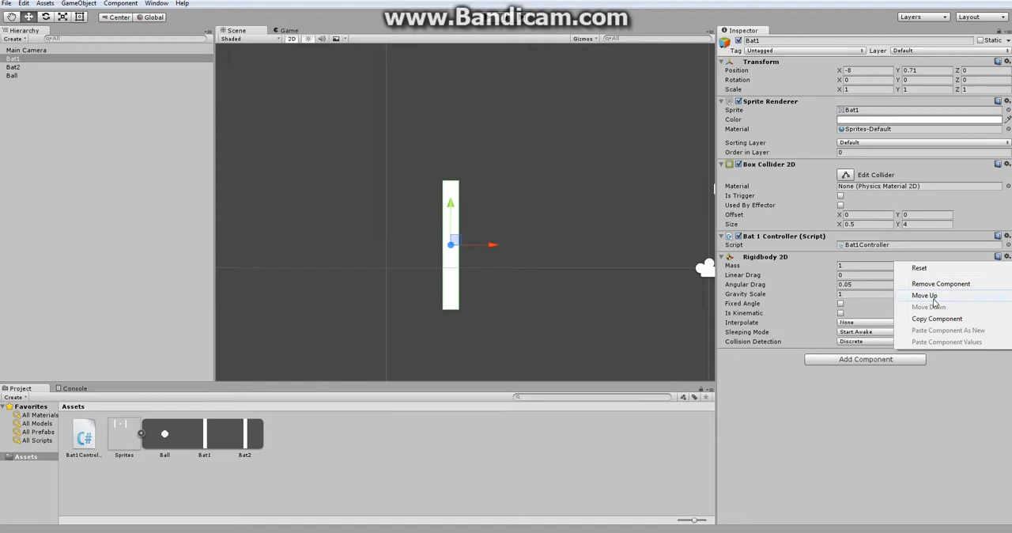
pyautogui.click(924, 294)
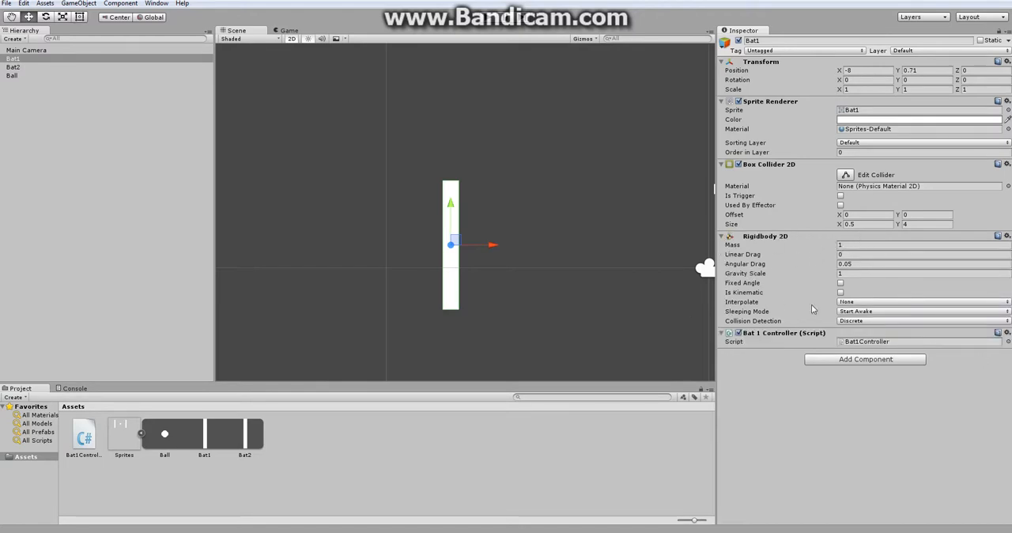
pyautogui.click(910, 272)
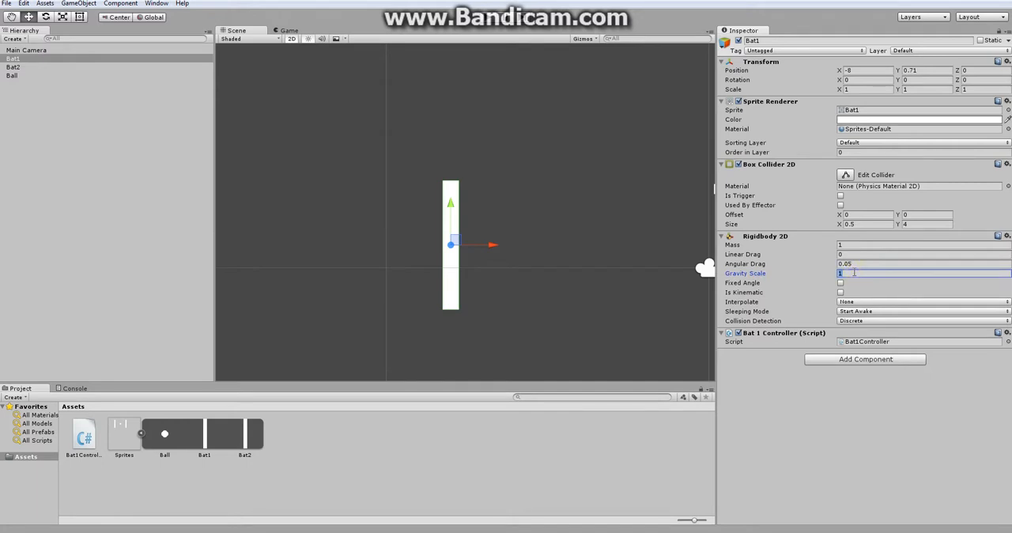
pyautogui.write('0')
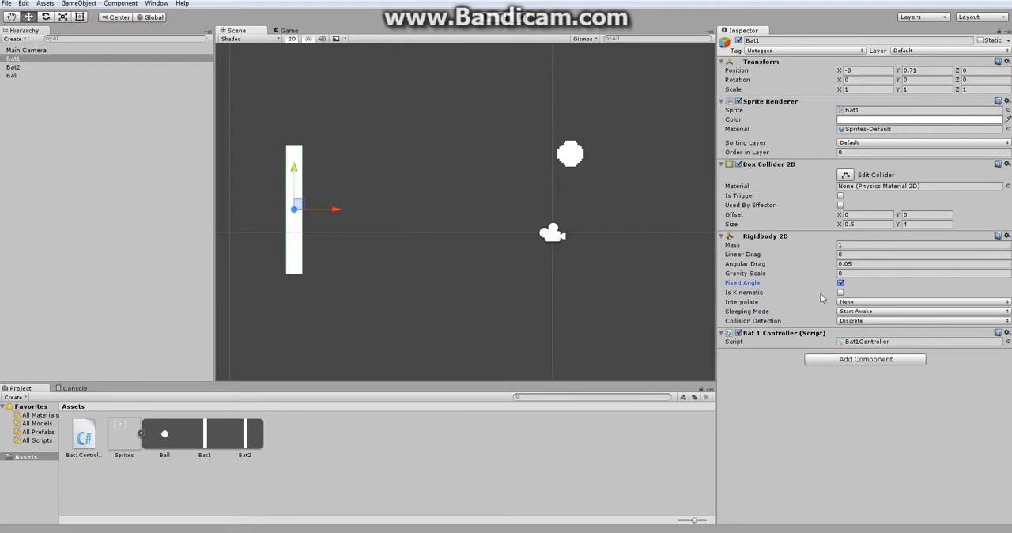
pyautogui.moveTo(728, 284)
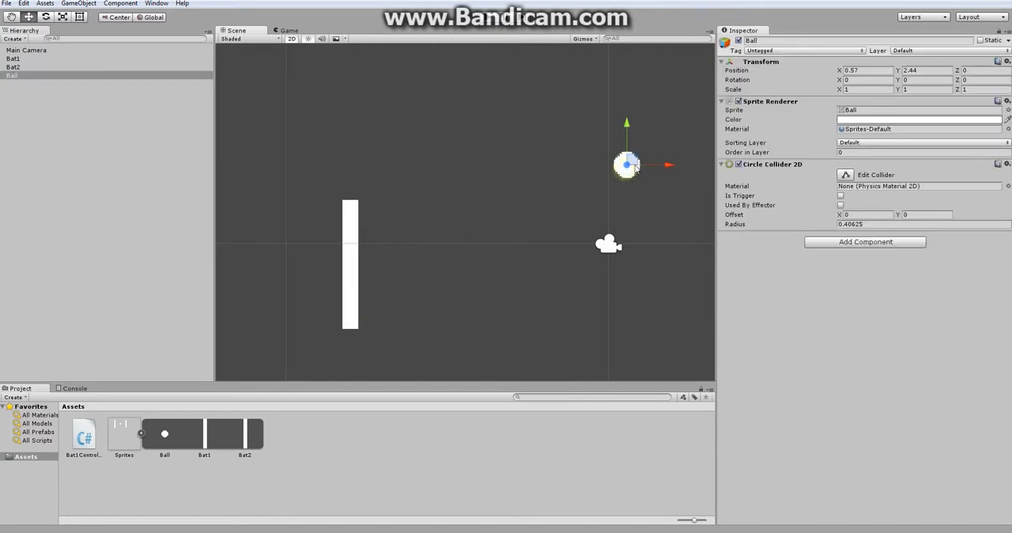
# Step: Write an empty if (Input.GetKey(KeyCode...)) { } block inside Update
pyautogui.moveTo(626, 165); pyautogui.dragTo(457, 209)
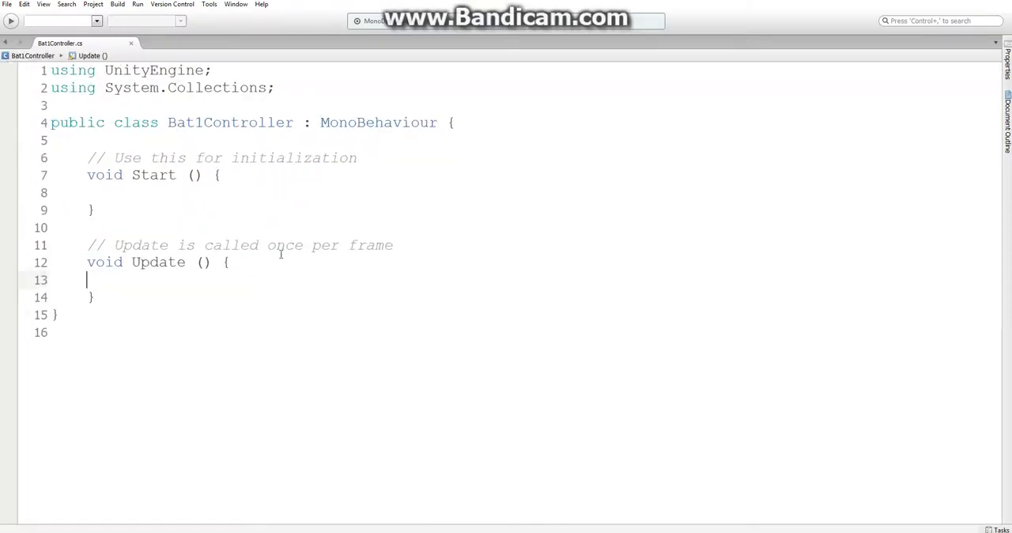
pyautogui.press('enter')
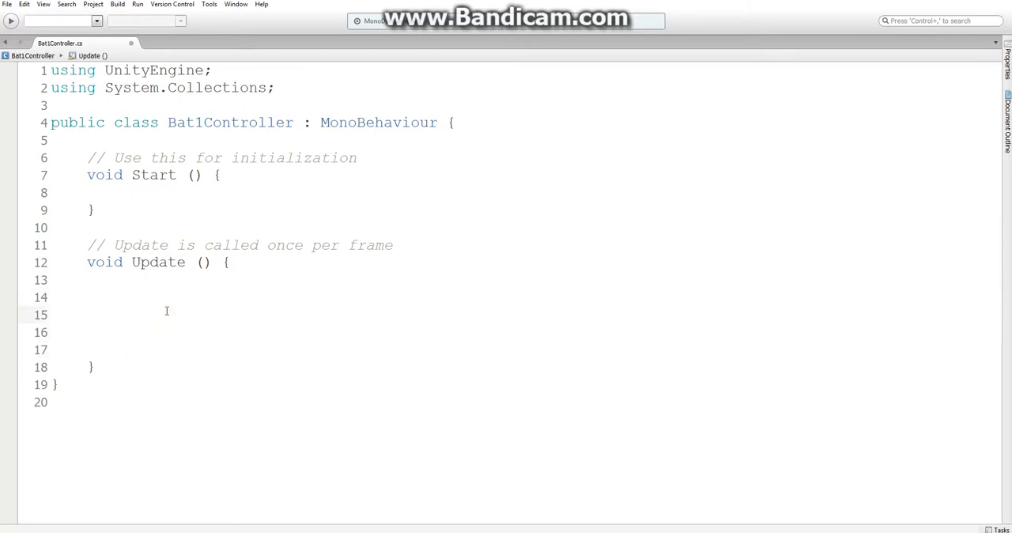
pyautogui.write('if(')
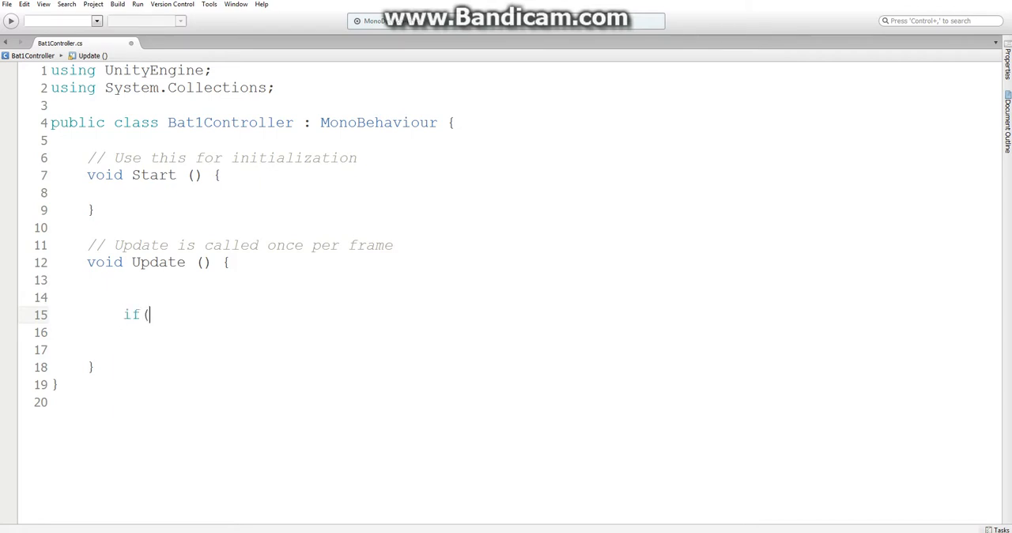
pyautogui.write('Input')
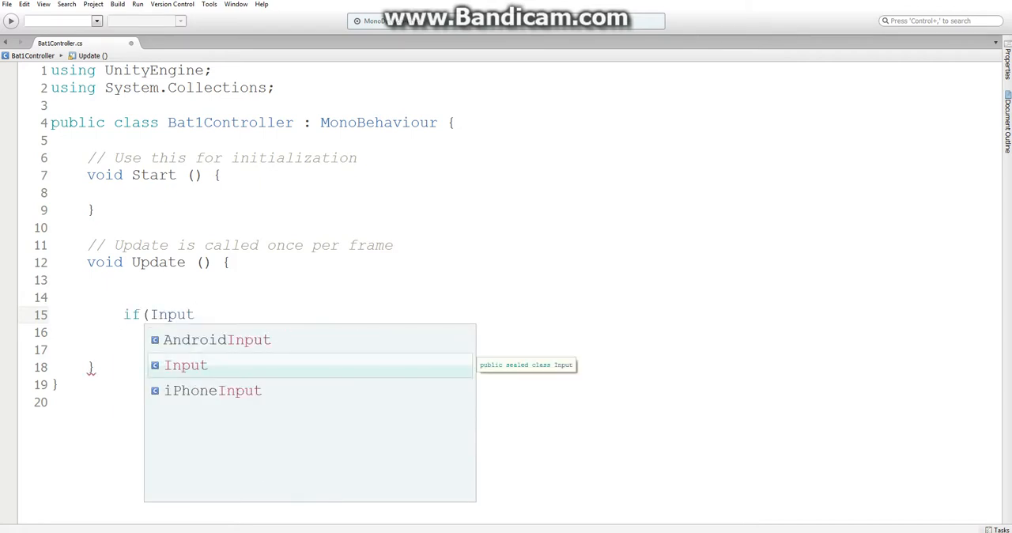
pyautogui.write('.get')
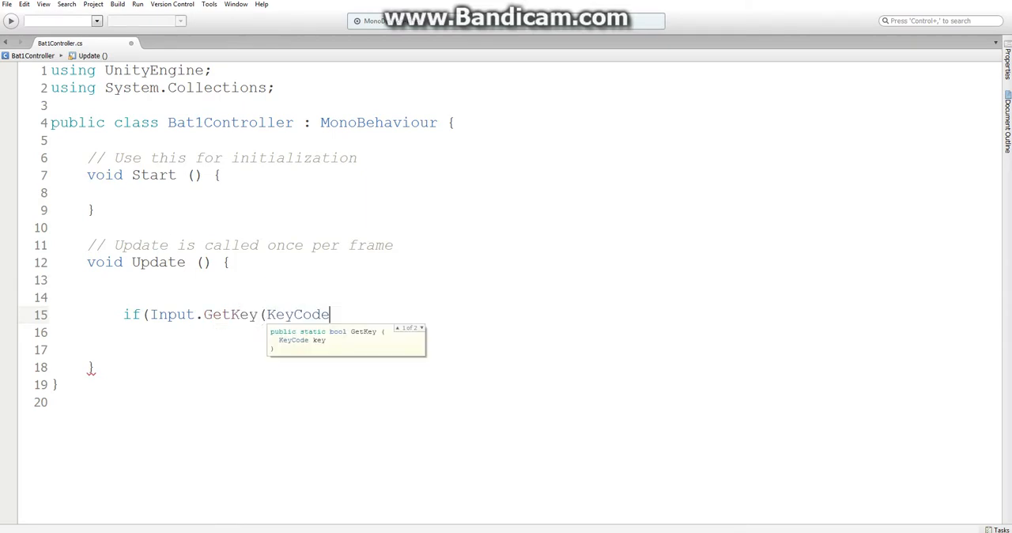
pyautogui.write('.')
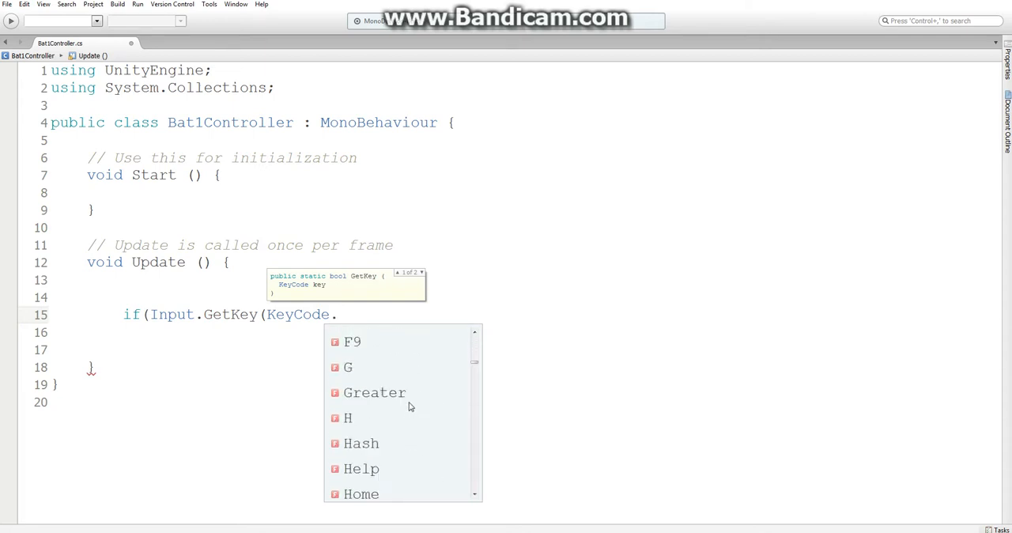
pyautogui.write('.')
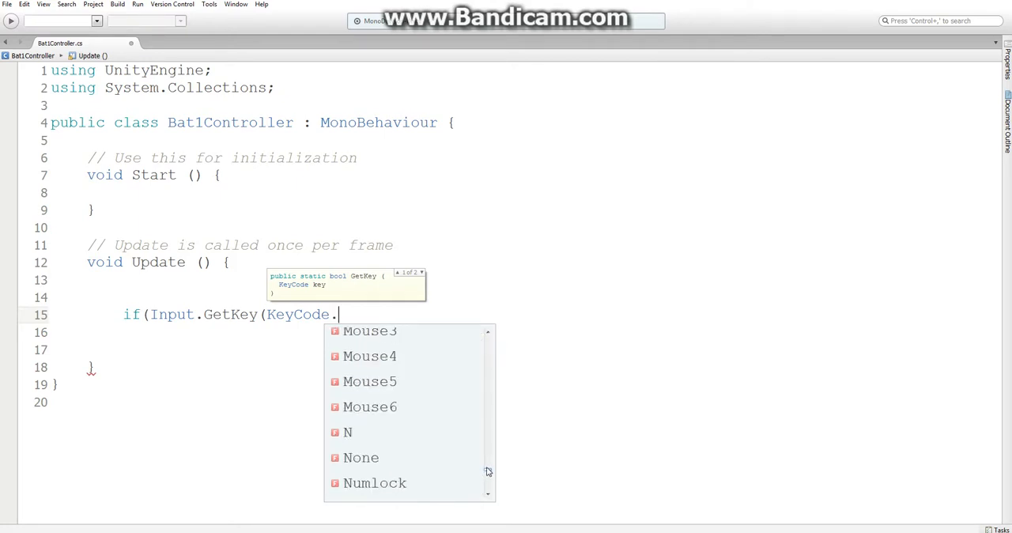
pyautogui.write('A))')
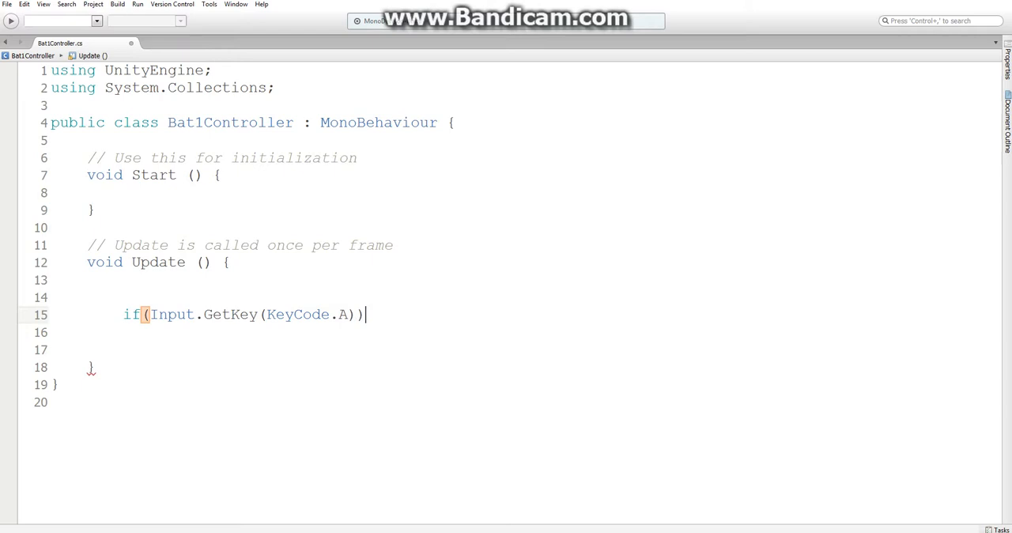
pyautogui.write('{')
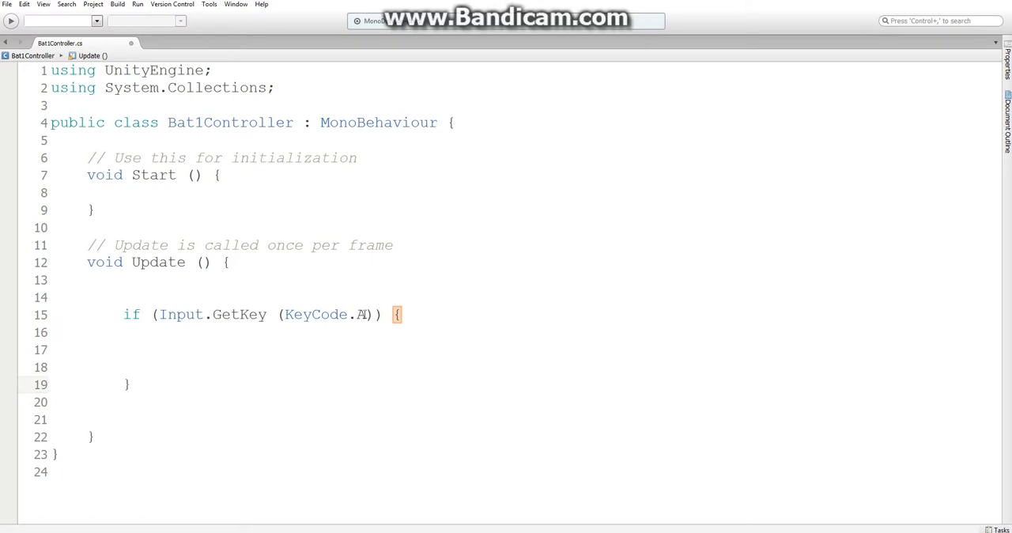
# Step: Make one check use KeyCode.W and a second use KeyCode.S
pyautogui.write('W')
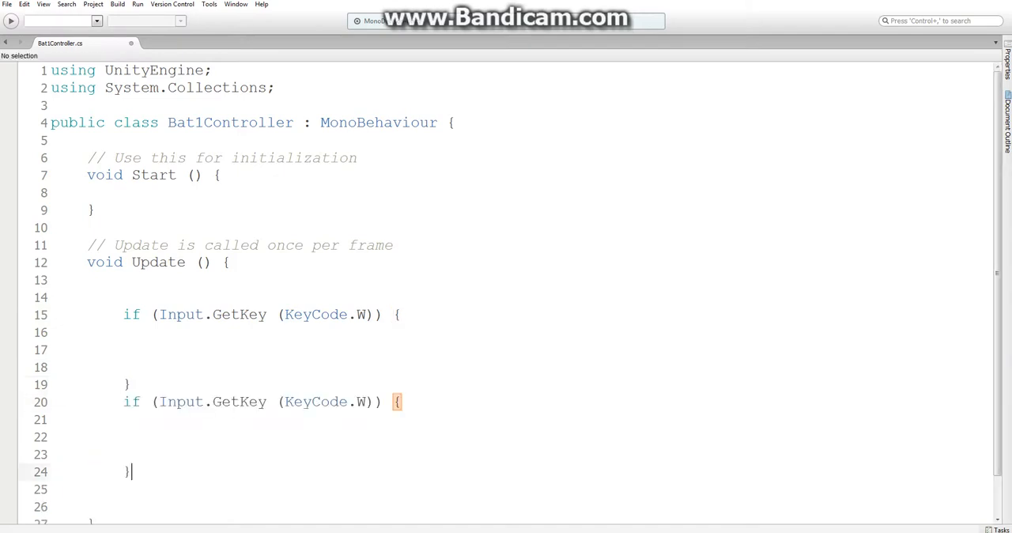
pyautogui.write('S')
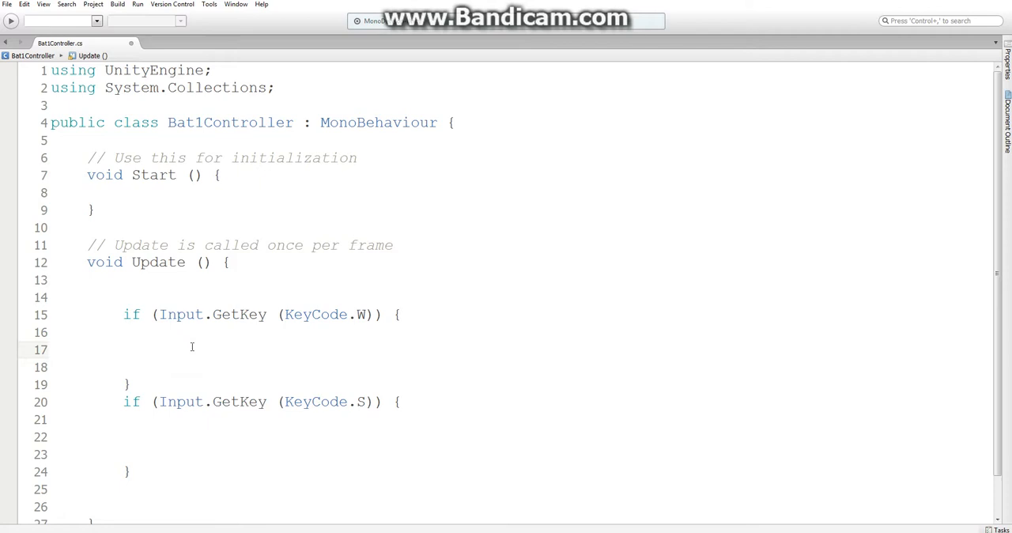
# Step: In the W branch set this.GetComponent<Rigidbody2D>().velocity = 5;
pyautogui.click(158, 350)
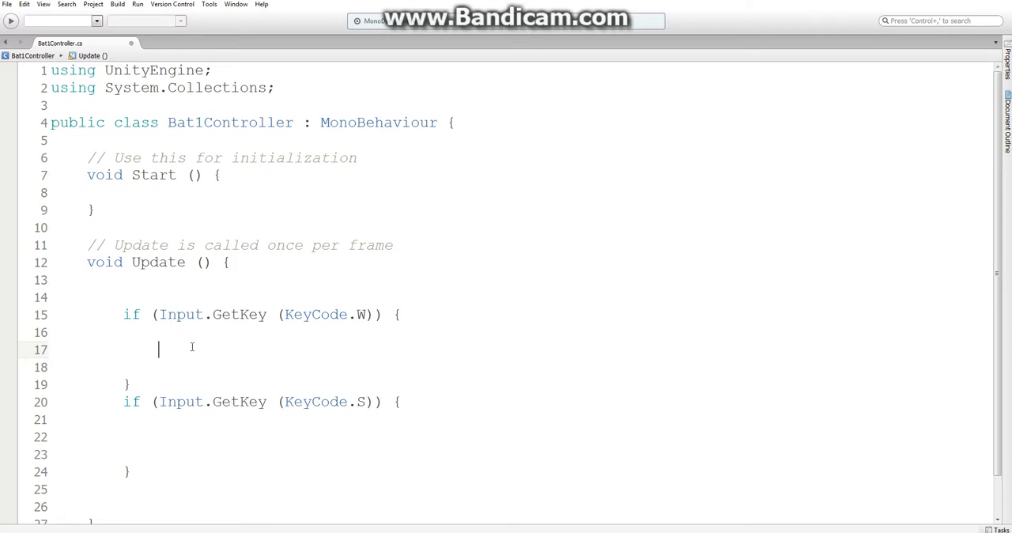
pyautogui.write('this.get')
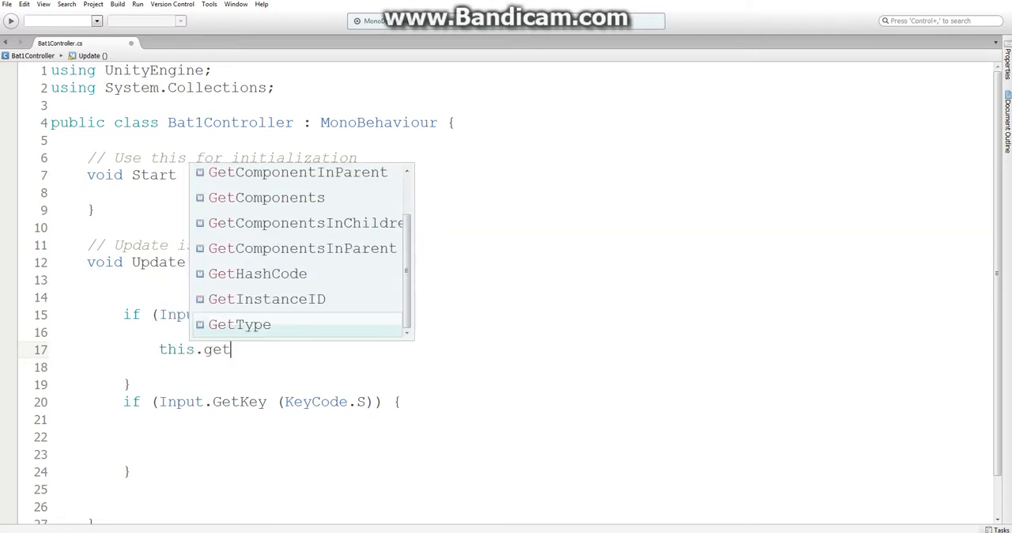
pyautogui.write('Component<R')
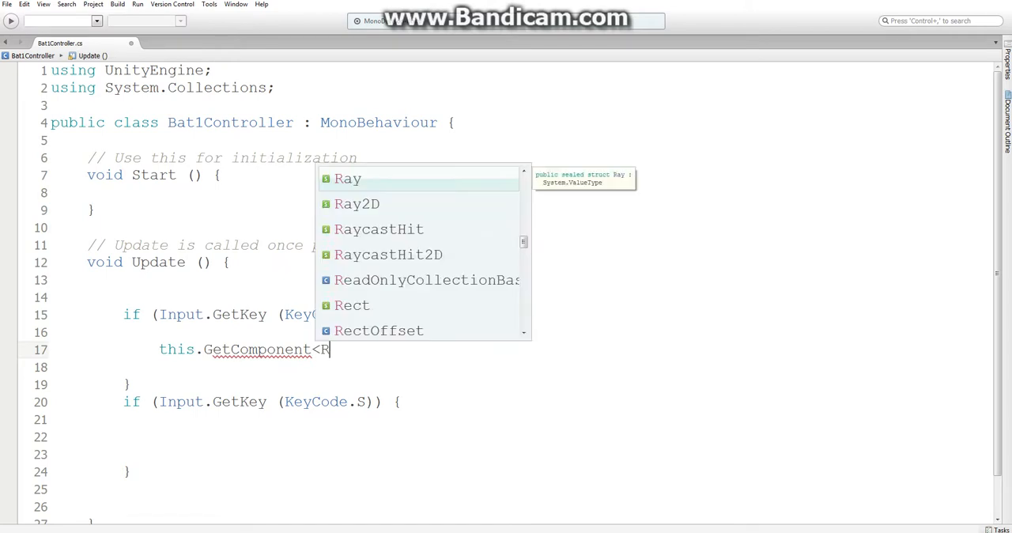
pyautogui.write('igidbody2D>')
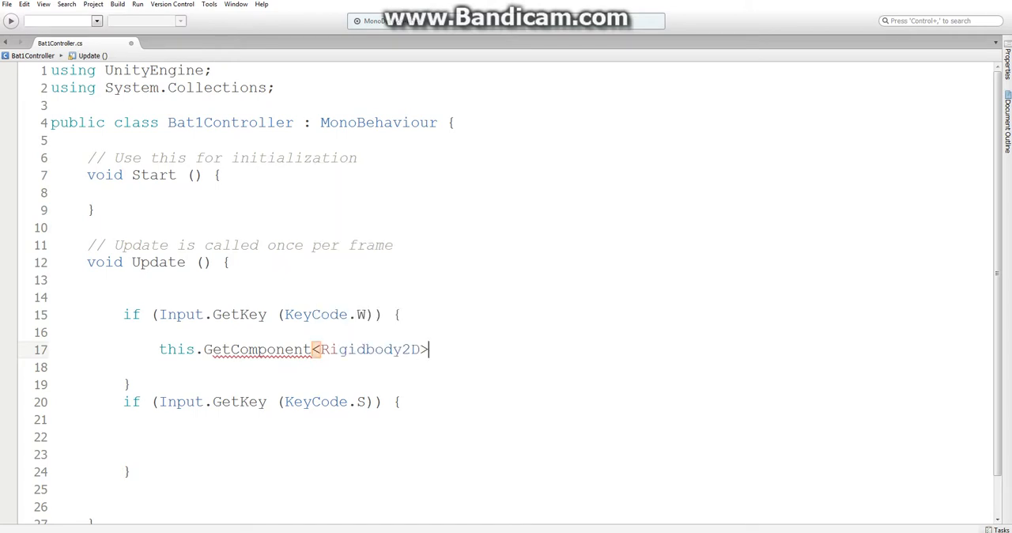
pyautogui.write('().velocity')
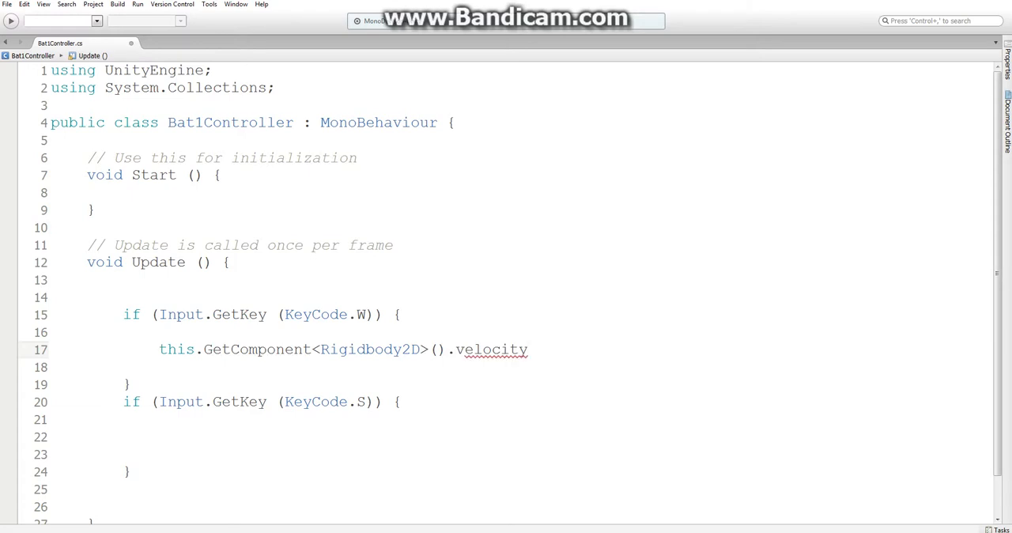
pyautogui.write('= 5')
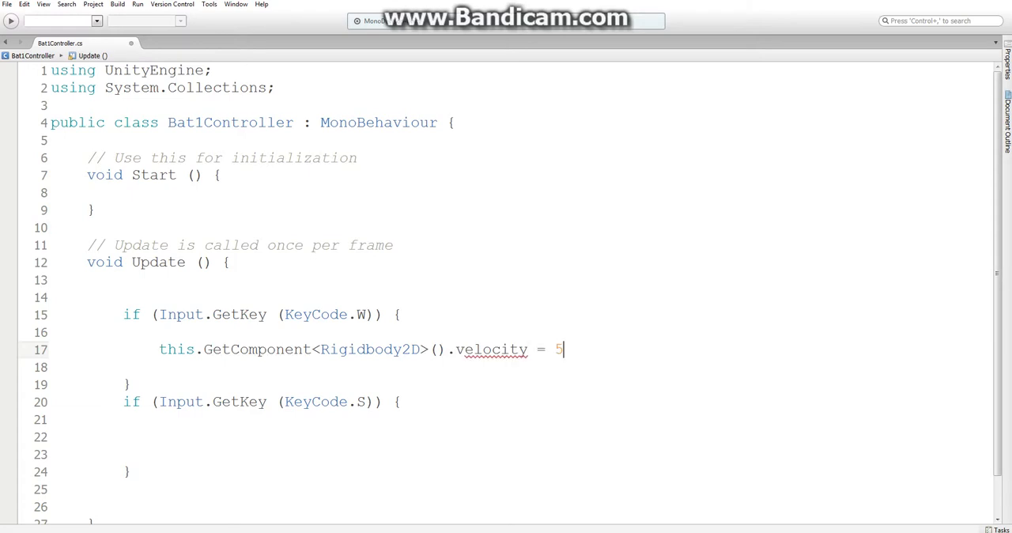
pyautogui.write(';')
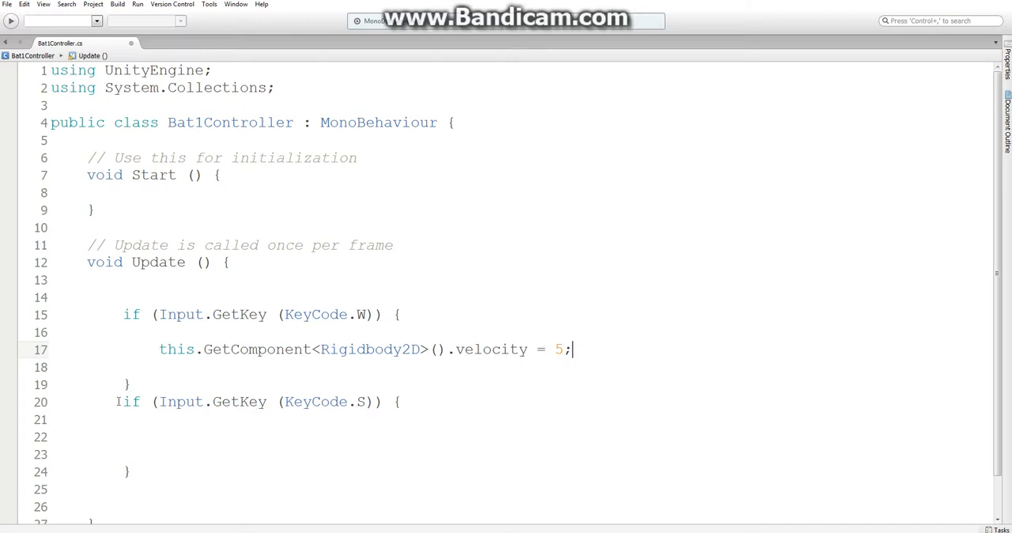
# Step: Set velocity to -5 in the S branch and to 0 in a final else branch
pyautogui.write('else')
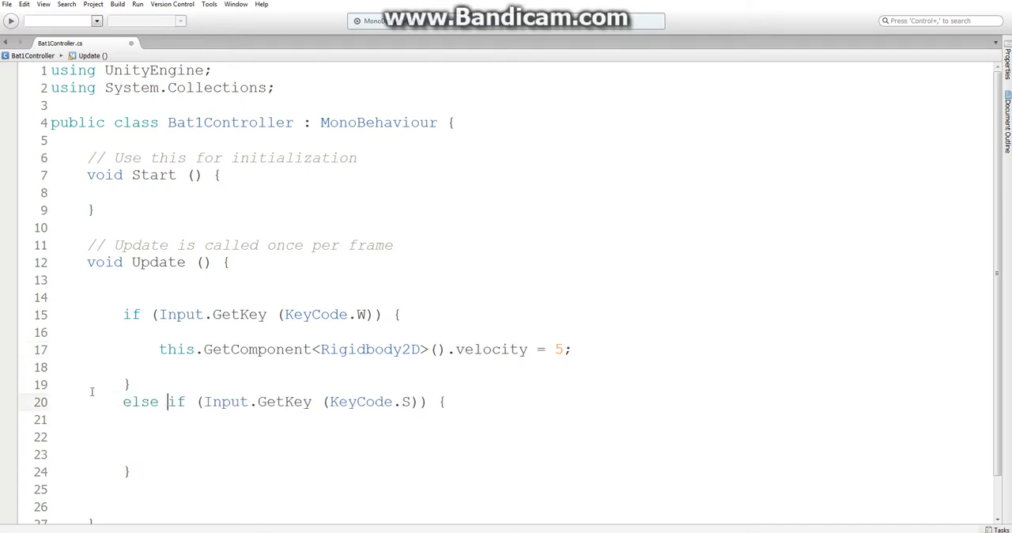
pyautogui.tripleClick(364, 348)
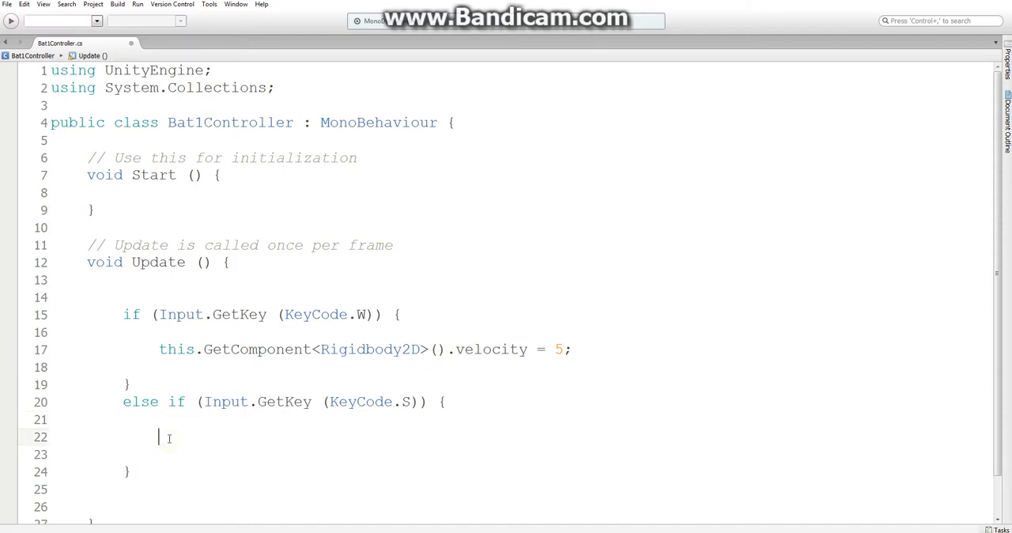
pyautogui.write('this.GetComponent<Rigidbody2D>().velocity = -5;')
pyautogui.click(364, 471)
pyautogui.write(' else this.GetComponent<Rigidbody2D>().velocity = 5;')
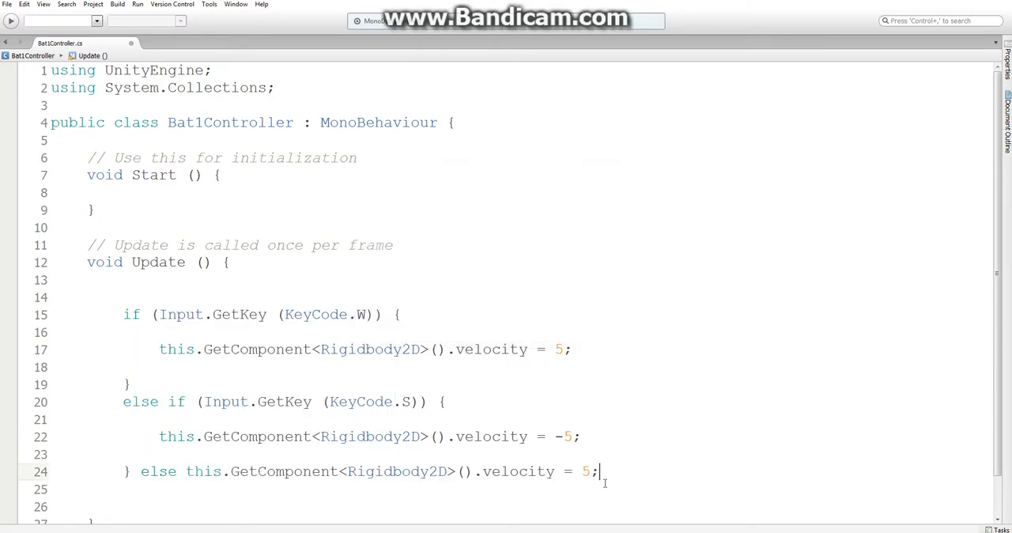
pyautogui.write('0')
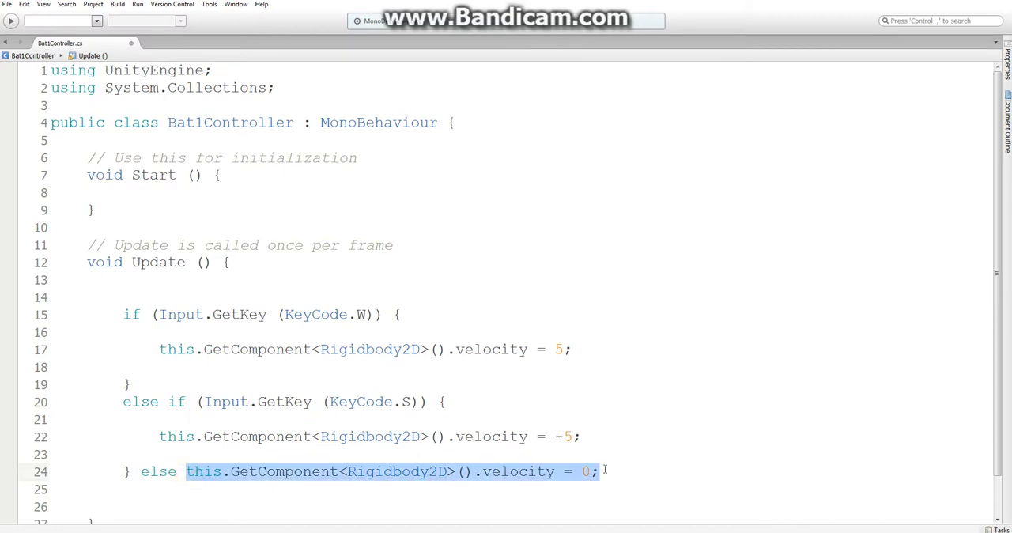
pyautogui.doubleClick(491, 348)
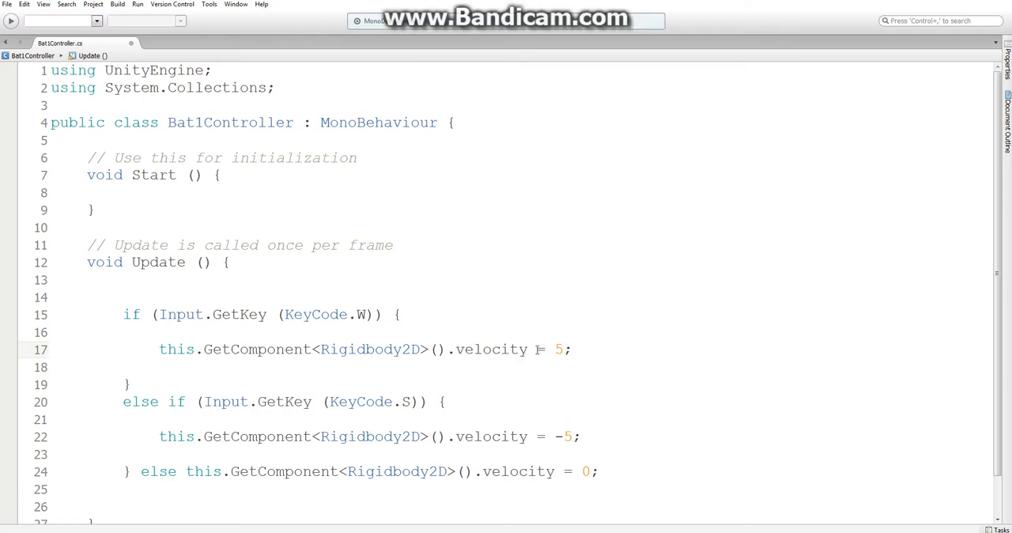
# Step: Rewrite the W velocity as new Vector2(0f, 5f)
pyautogui.press('Backspace')
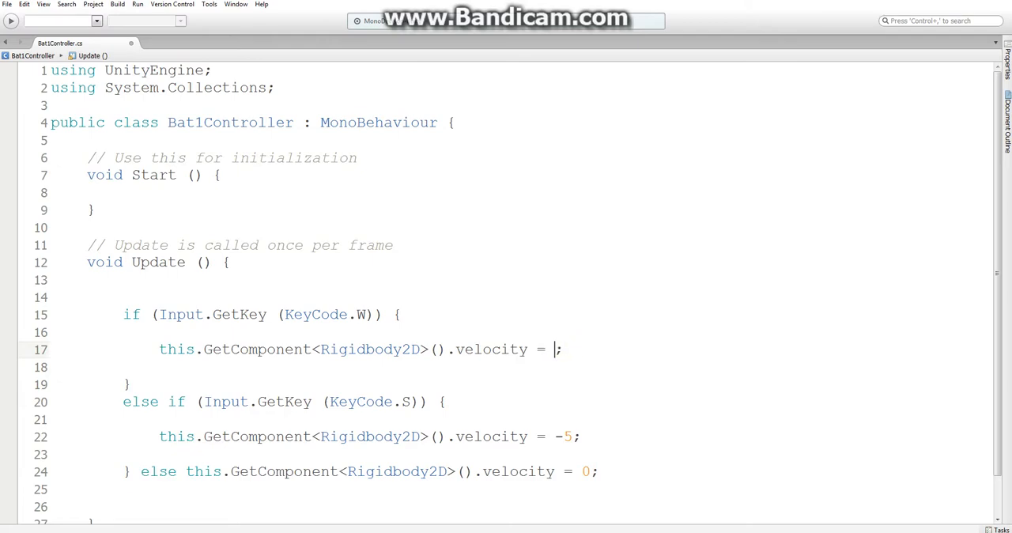
pyautogui.write('new Vector2(0')
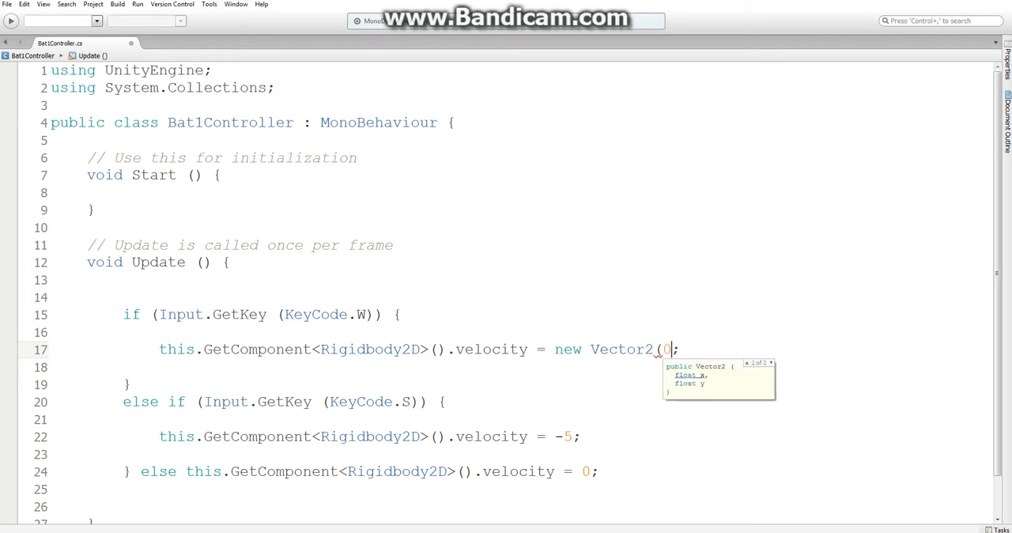
pyautogui.write('f,')
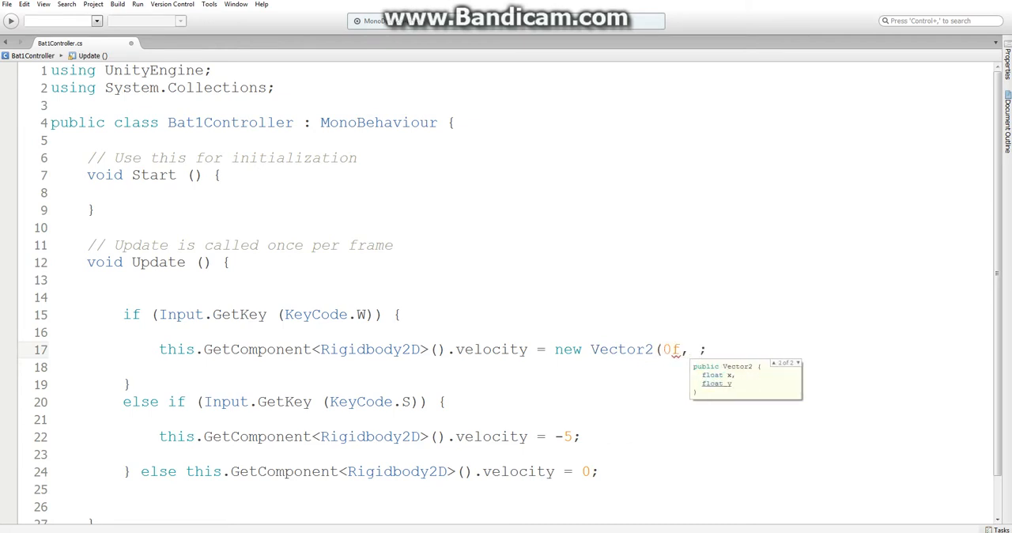
pyautogui.write('5f')
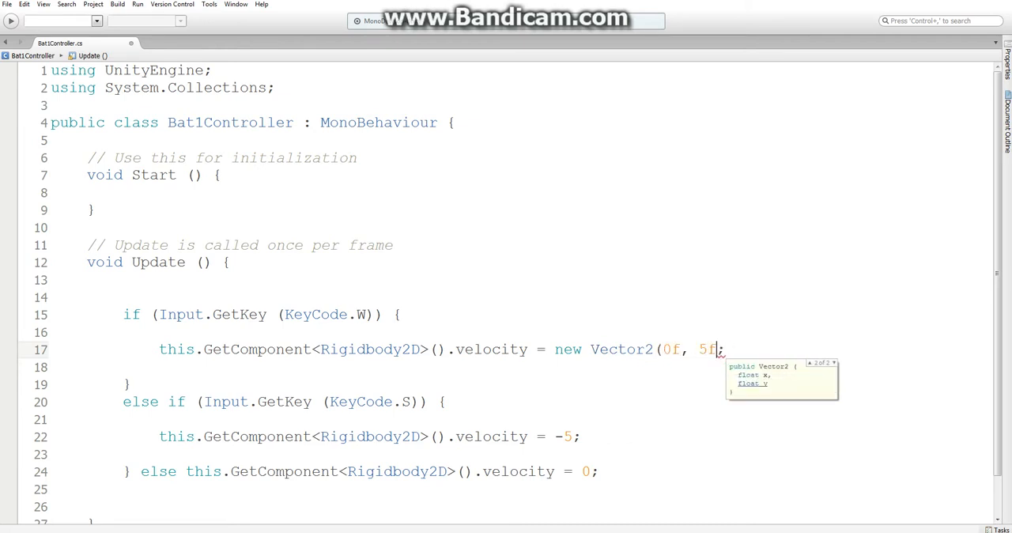
pyautogui.write(')')
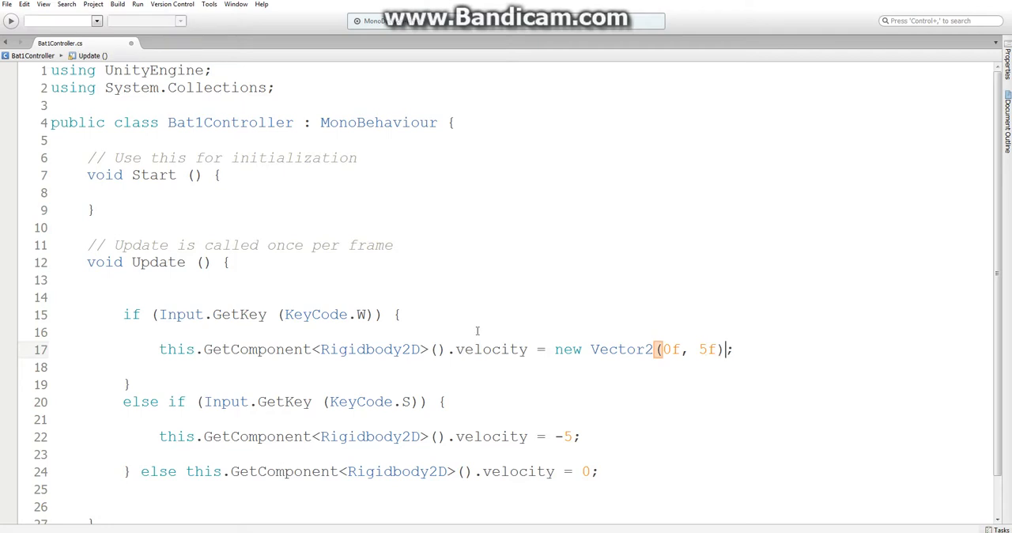
# Step: Rewrite the S velocity as new Vector2(0f, -5f) and the else case as a zero Vector2
pyautogui.moveTo(556, 348); pyautogui.dragTo(725, 348)
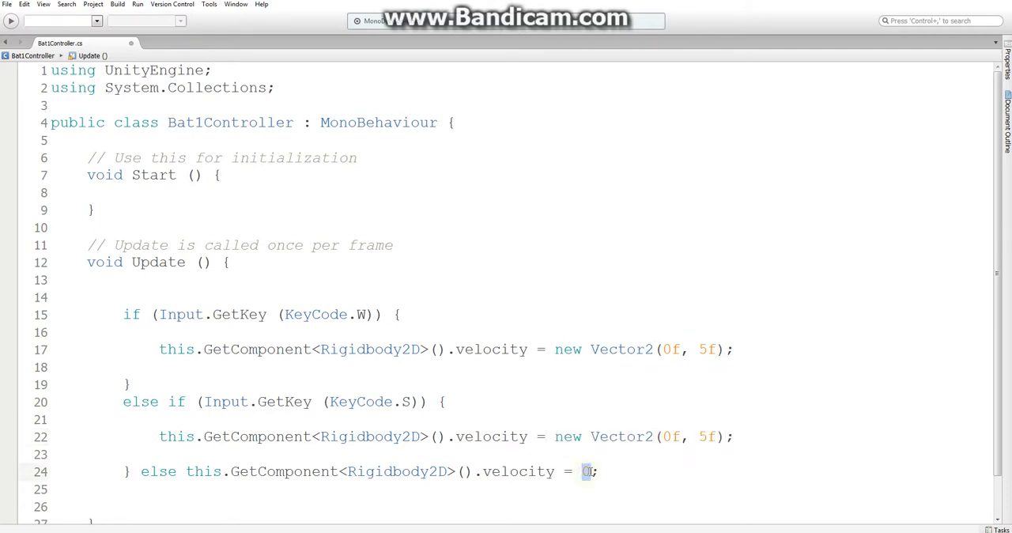
pyautogui.write('new Vector2(0f, 5f)')
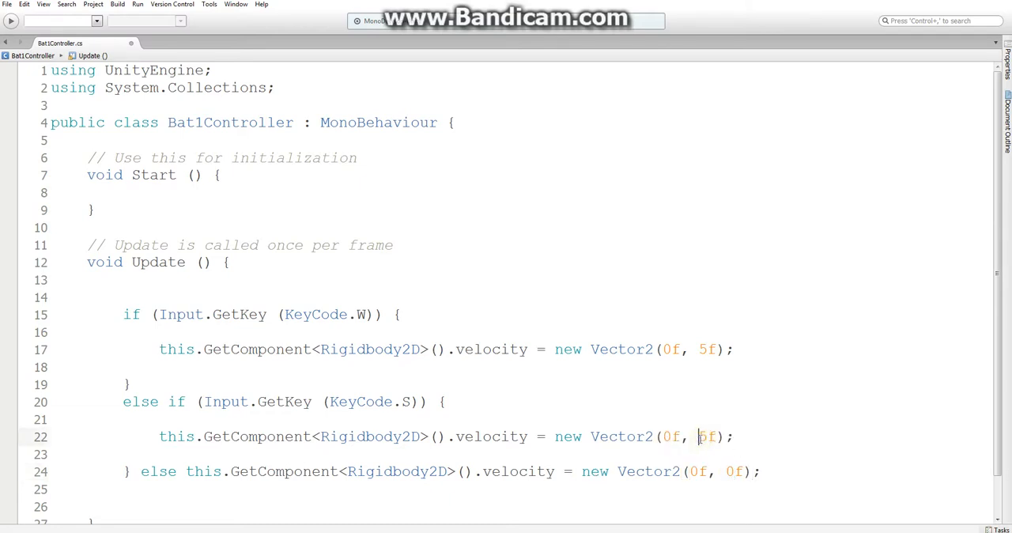
pyautogui.write('-5')
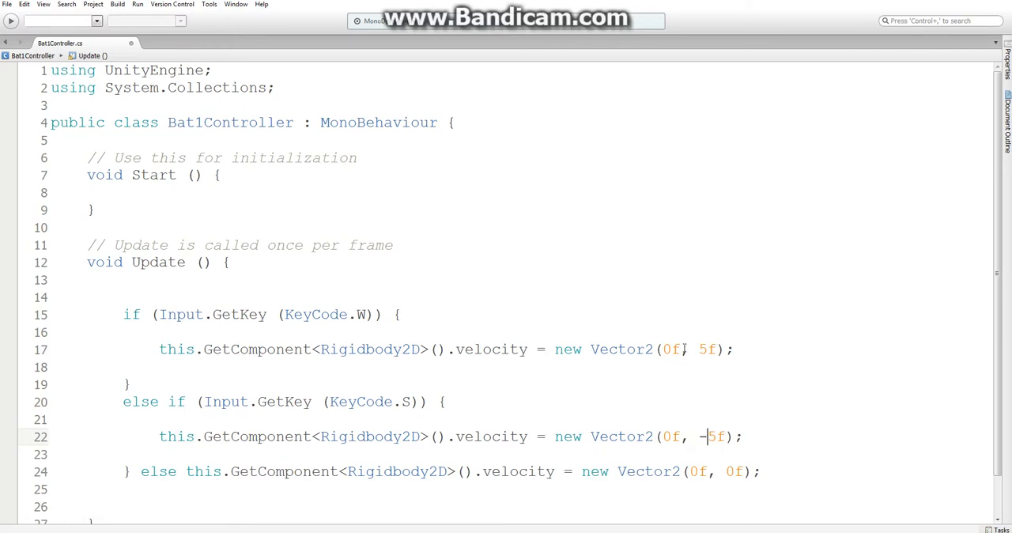
pyautogui.doubleClick(671, 437)
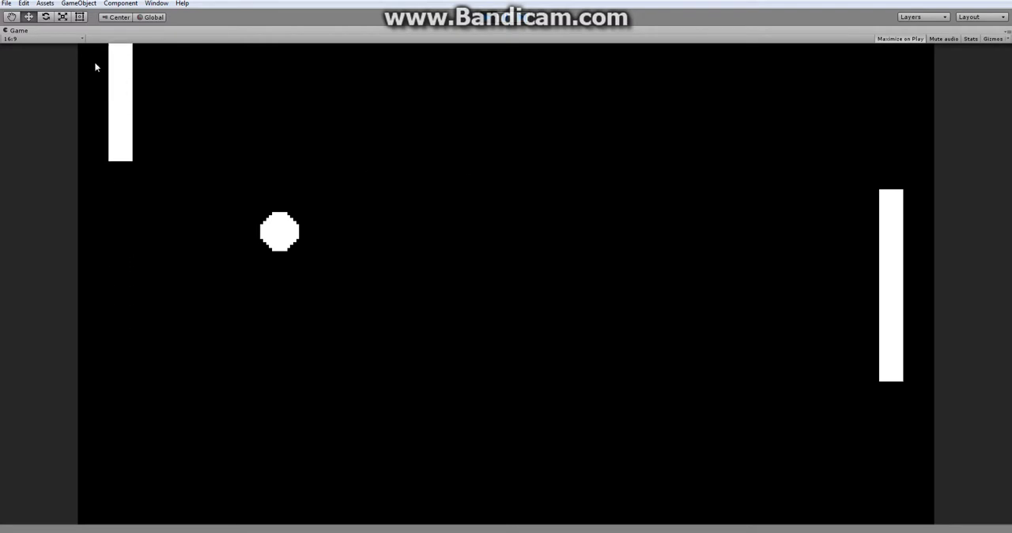
pyautogui.moveTo(159, 57)
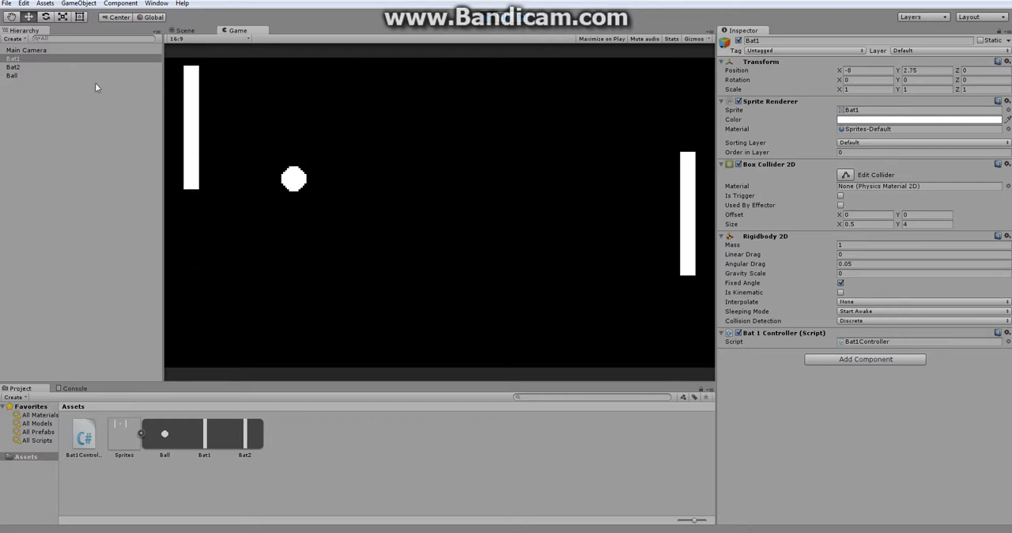
# Step: Switch back to the Bat1Controller script in MonoDevelop
pyautogui.click(12, 59)
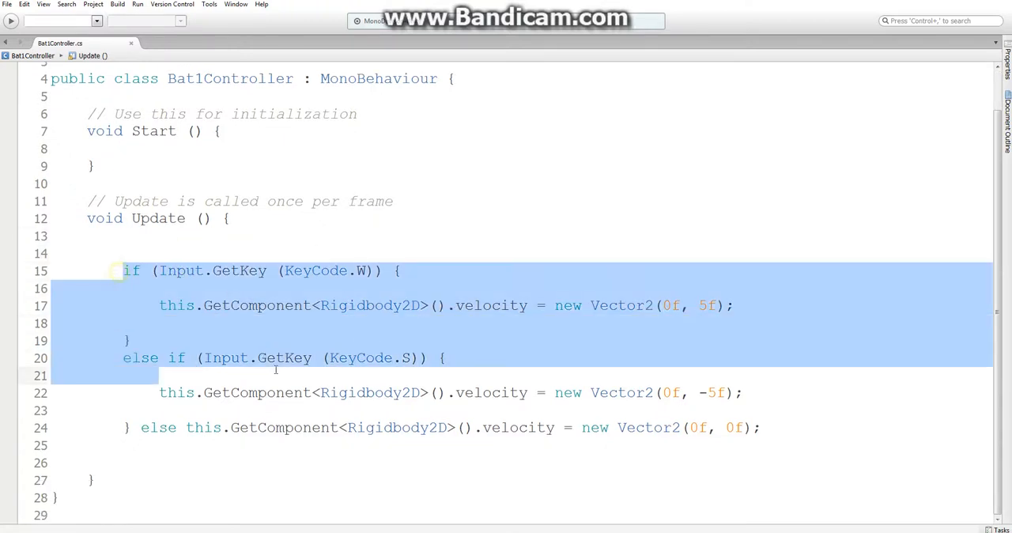
# Step: Add an empty if (this.transform.position.y >= 3f) { } check above the key handling
pyautogui.click(758, 427)
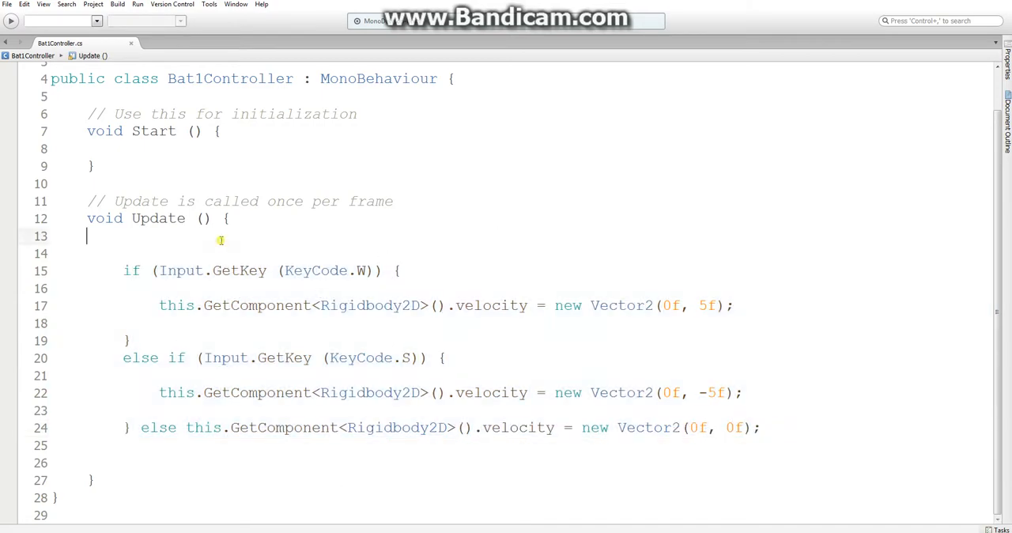
pyautogui.press('Return')
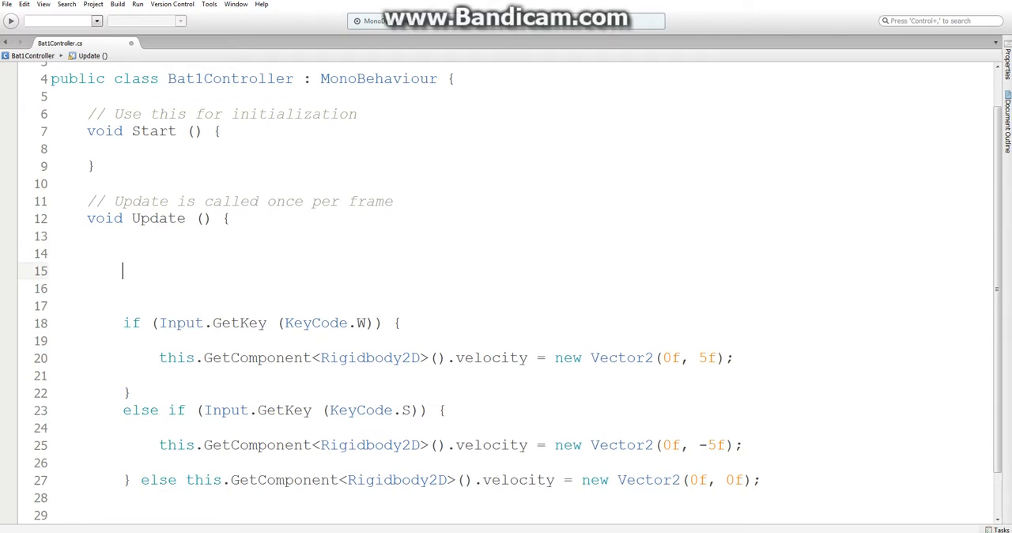
pyautogui.write('if(this')
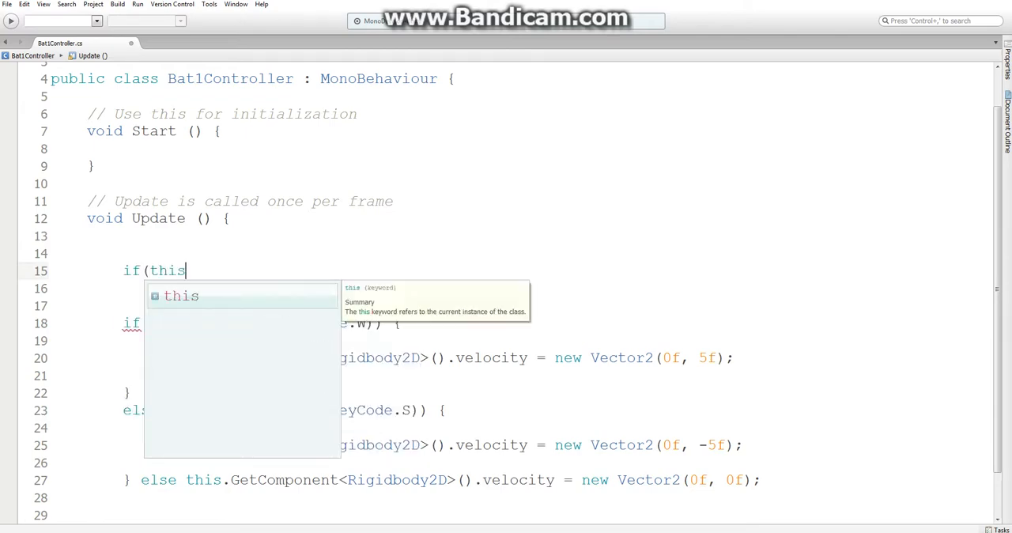
pyautogui.write('.transform.p')
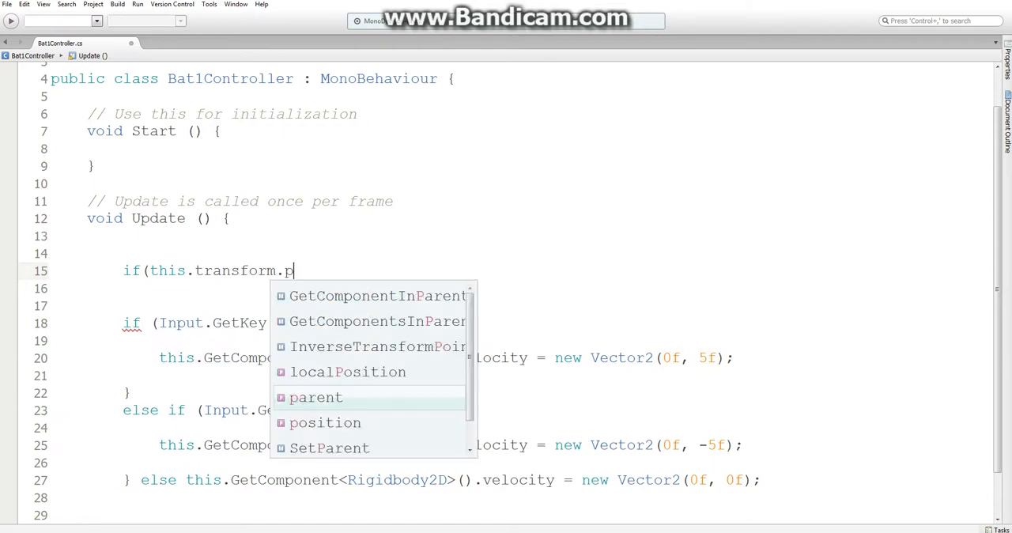
pyautogui.write('osition.y')
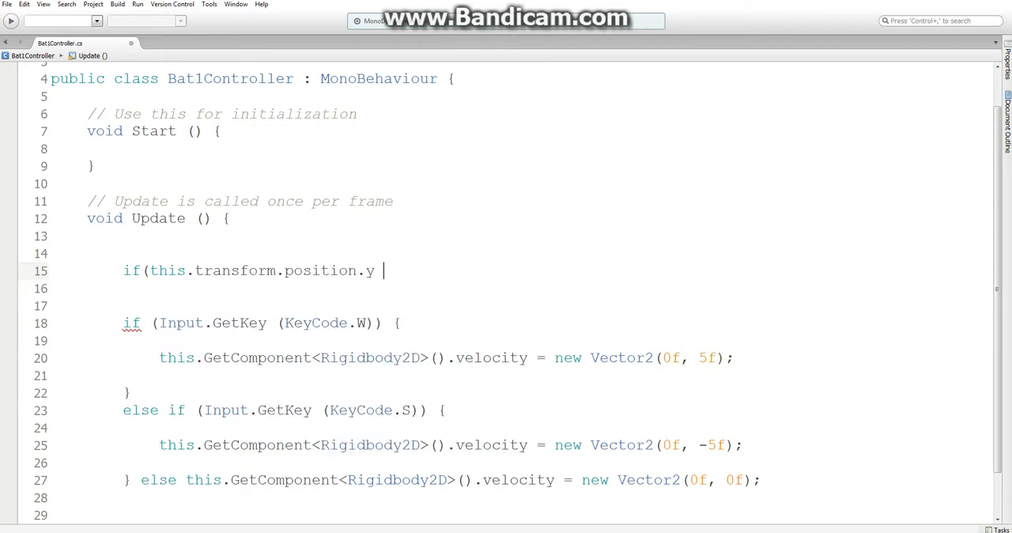
pyautogui.press('backspace')
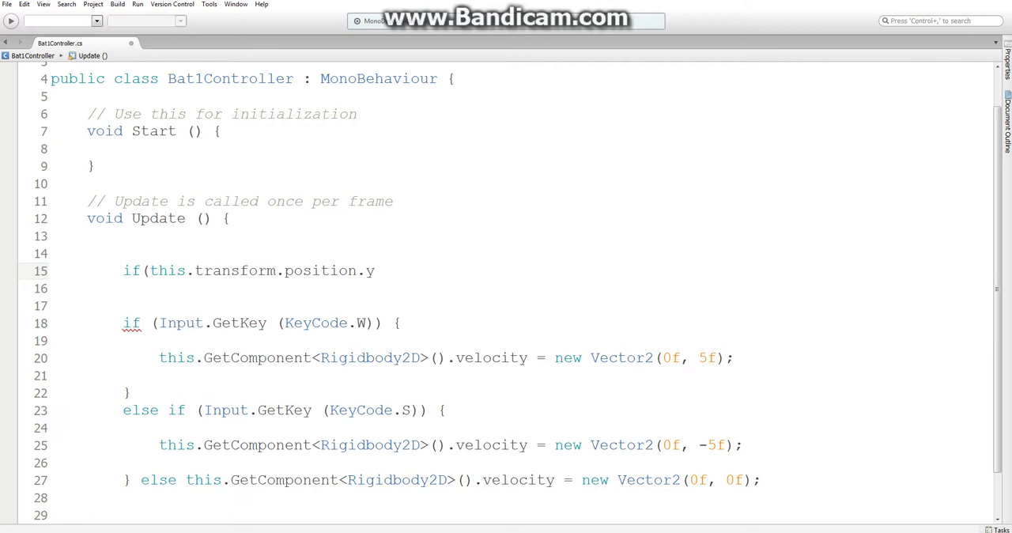
pyautogui.write('>=')
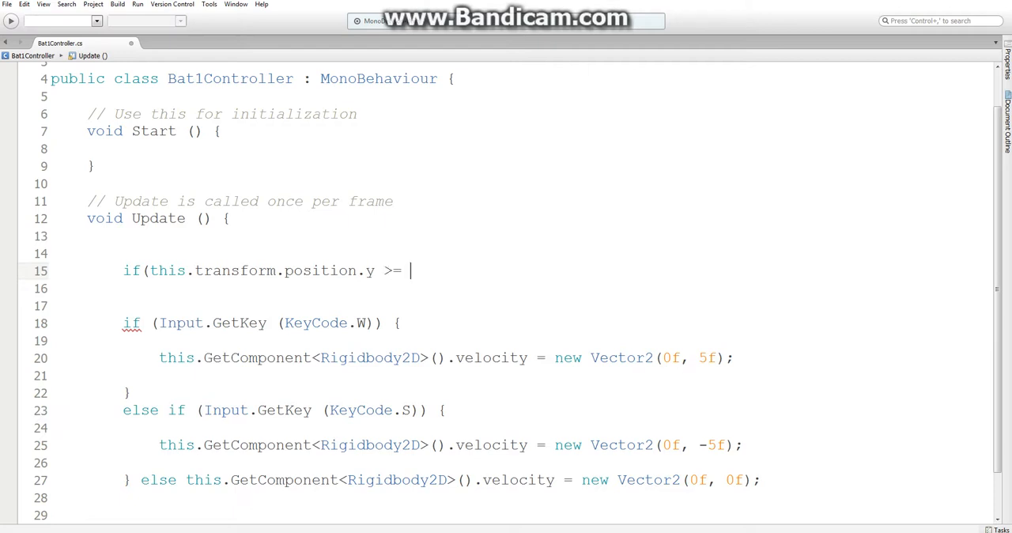
pyautogui.write('3f')
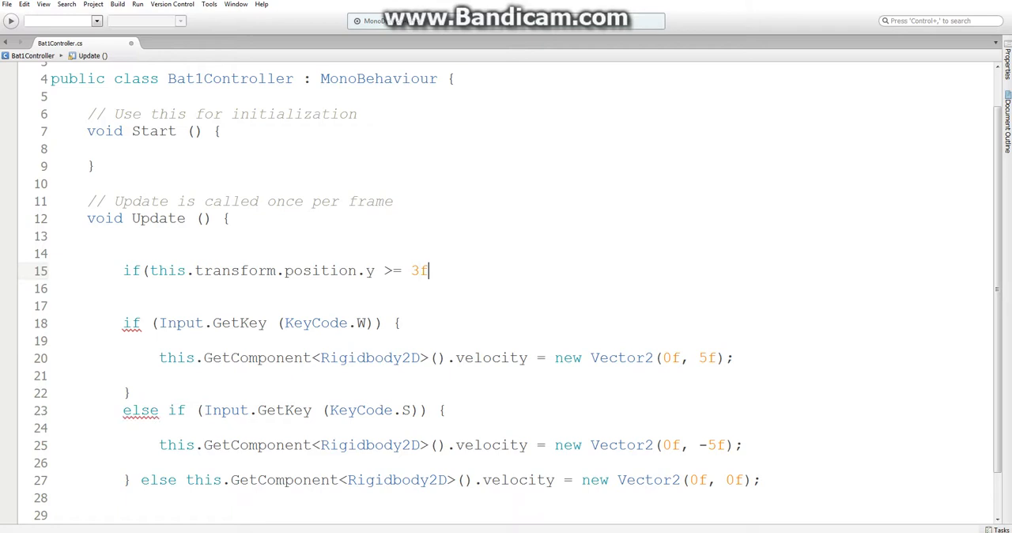
pyautogui.write('){')
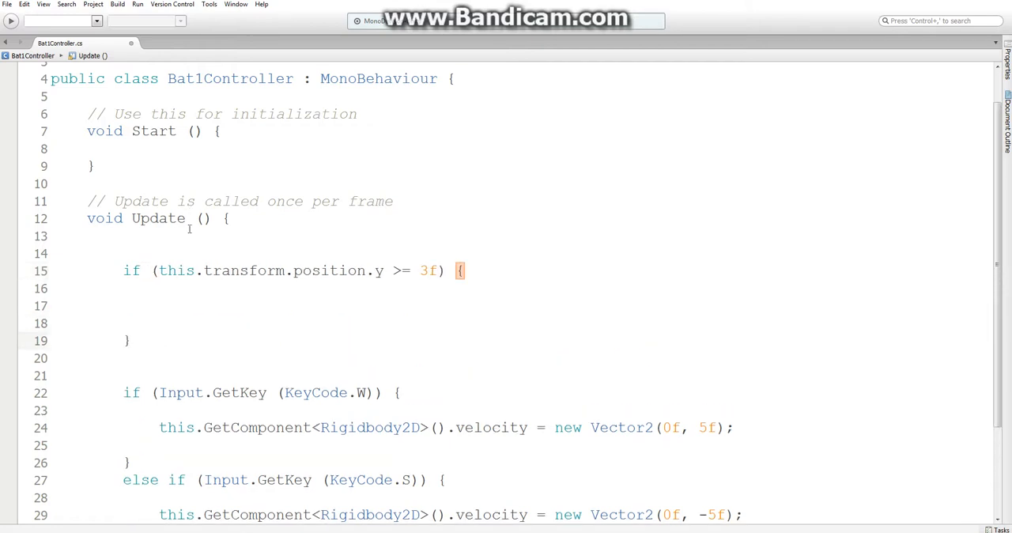
# Step: Wrap the y position in Mathf.Abs so the check covers top and bottom edges
pyautogui.click(183, 288)
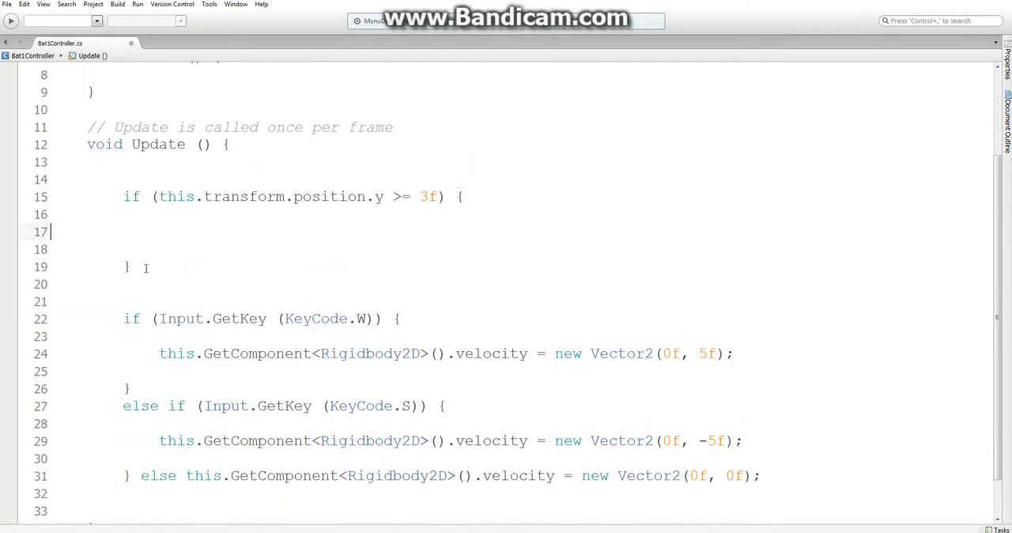
pyautogui.click(158, 231)
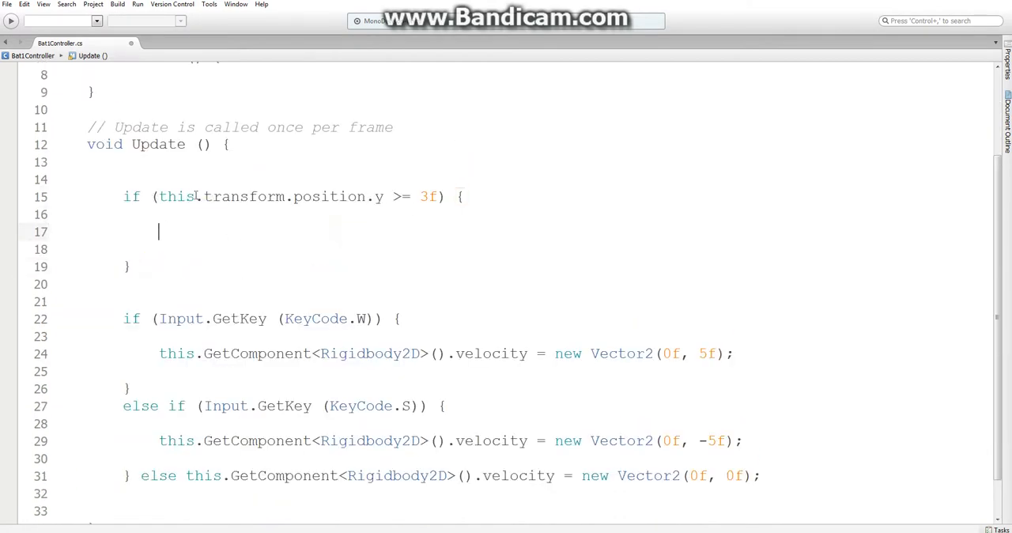
pyautogui.write('Mathf')
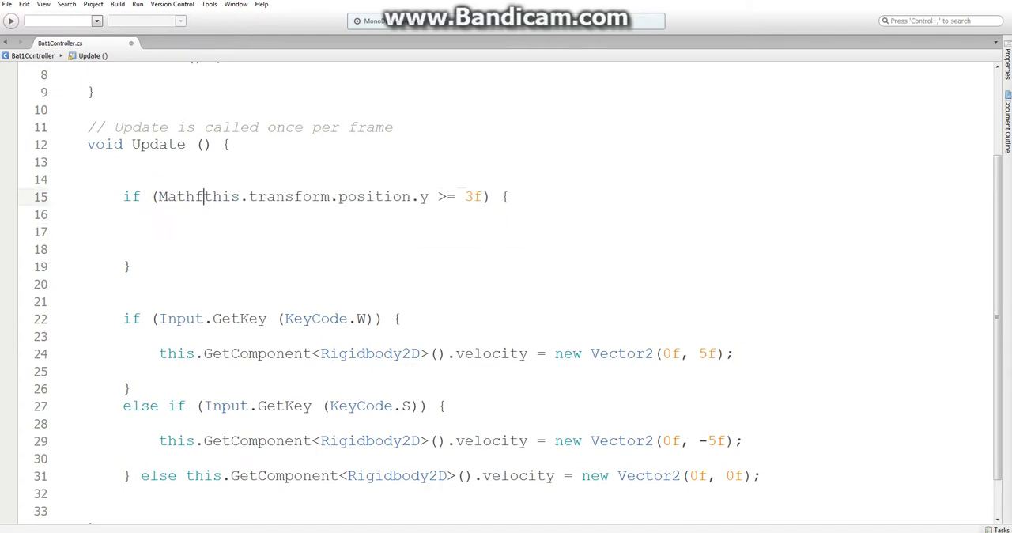
pyautogui.write('.Abs')
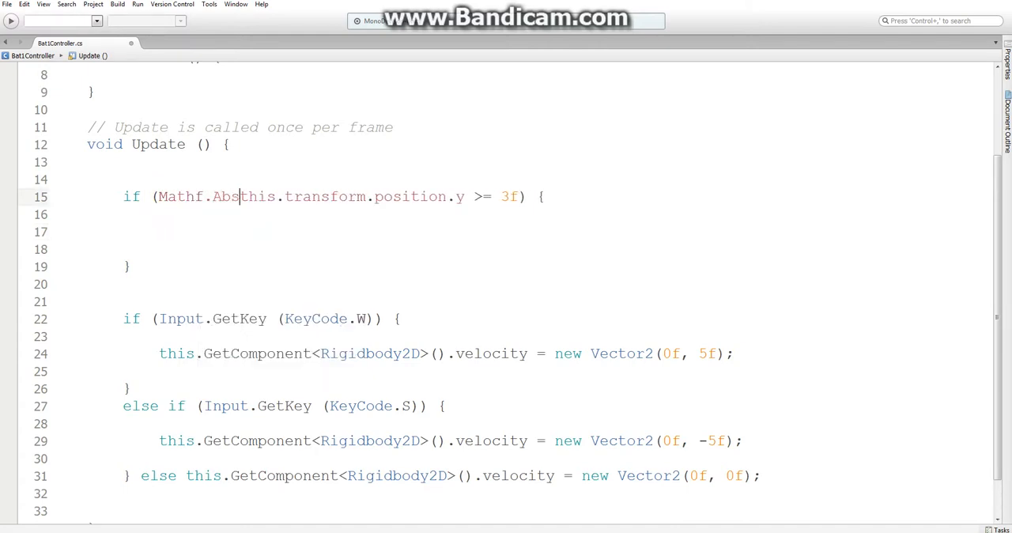
pyautogui.write('(')
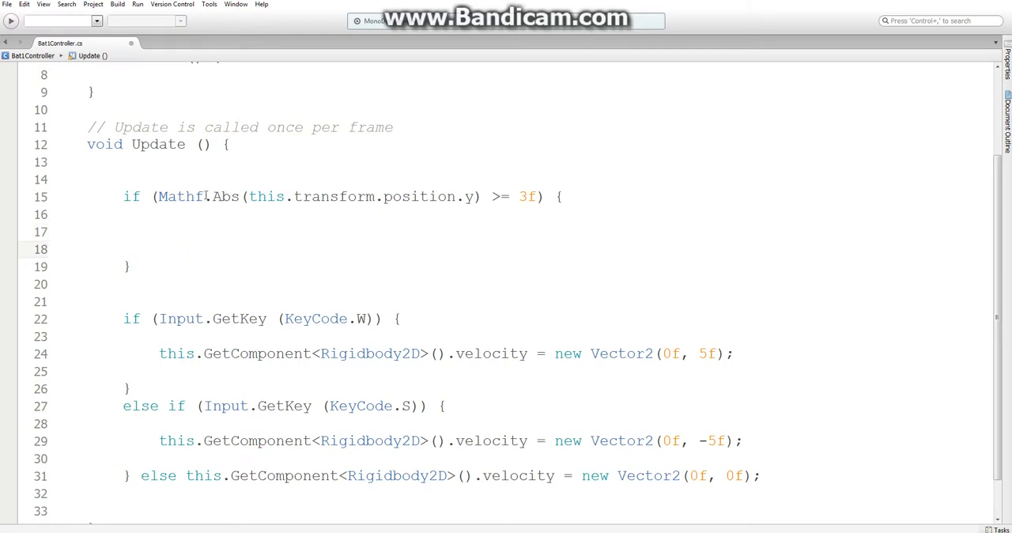
pyautogui.moveTo(158, 196); pyautogui.dragTo(284, 197)
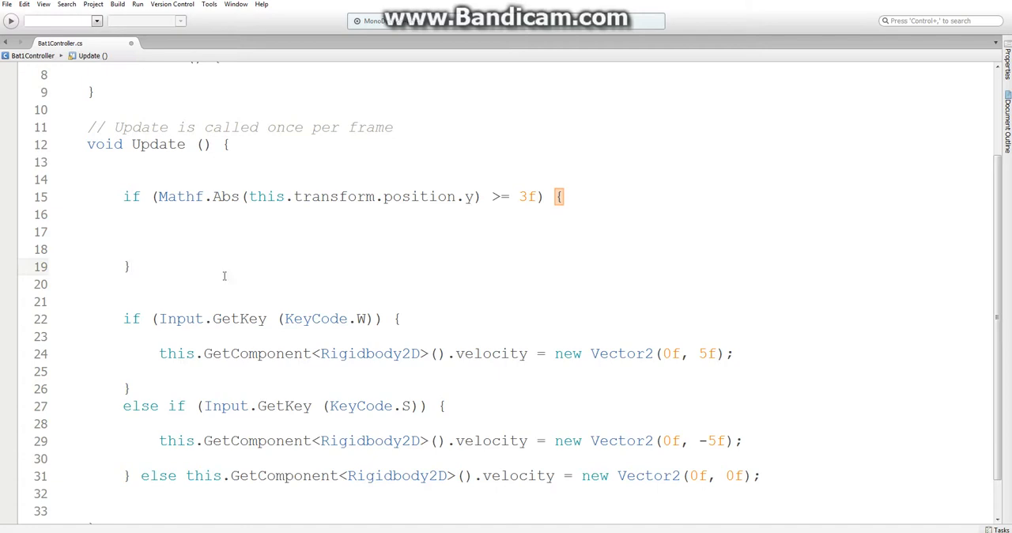
# Step: Declare bool canMove = true and set canMove = false inside the edge check
pyautogui.click(123, 179)
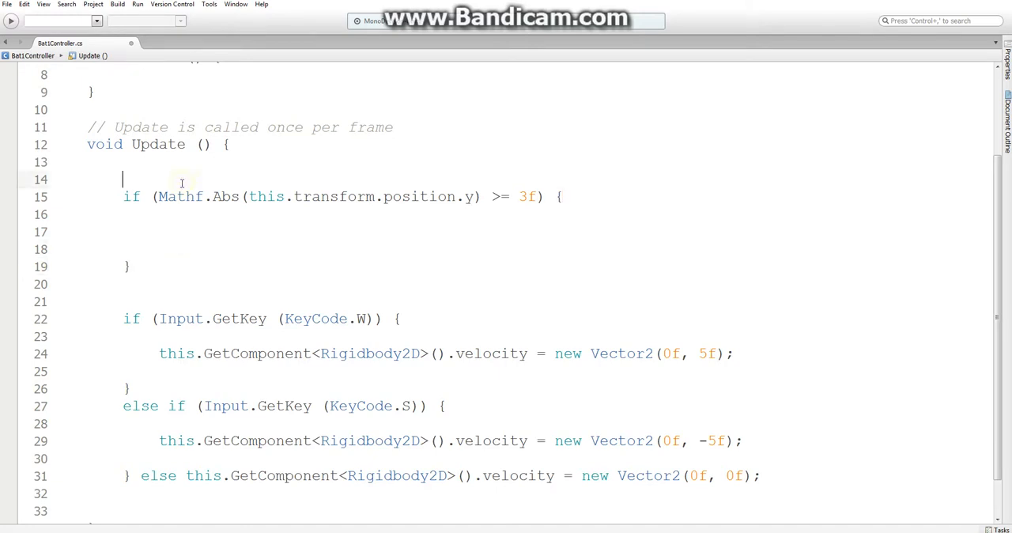
pyautogui.write('b')
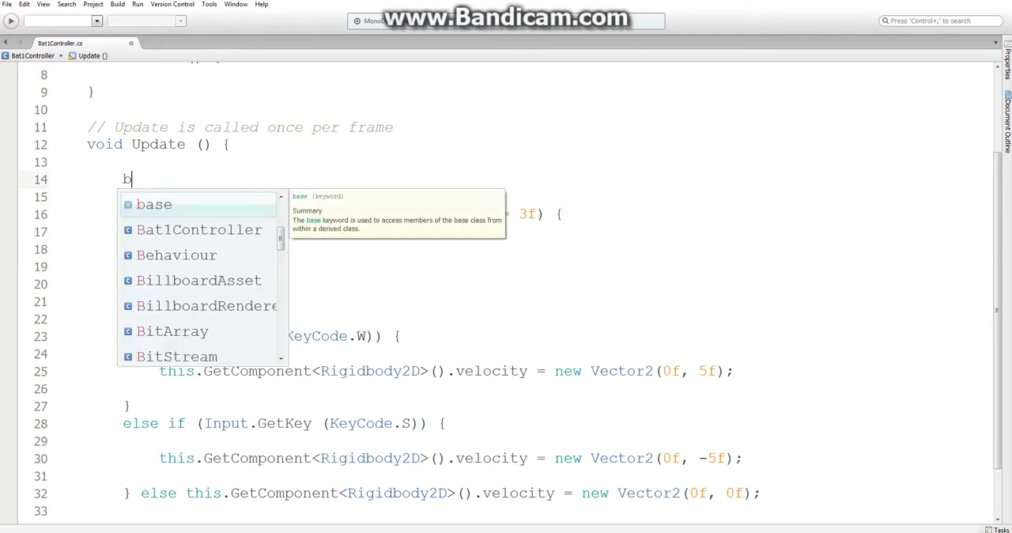
pyautogui.write('ool can')
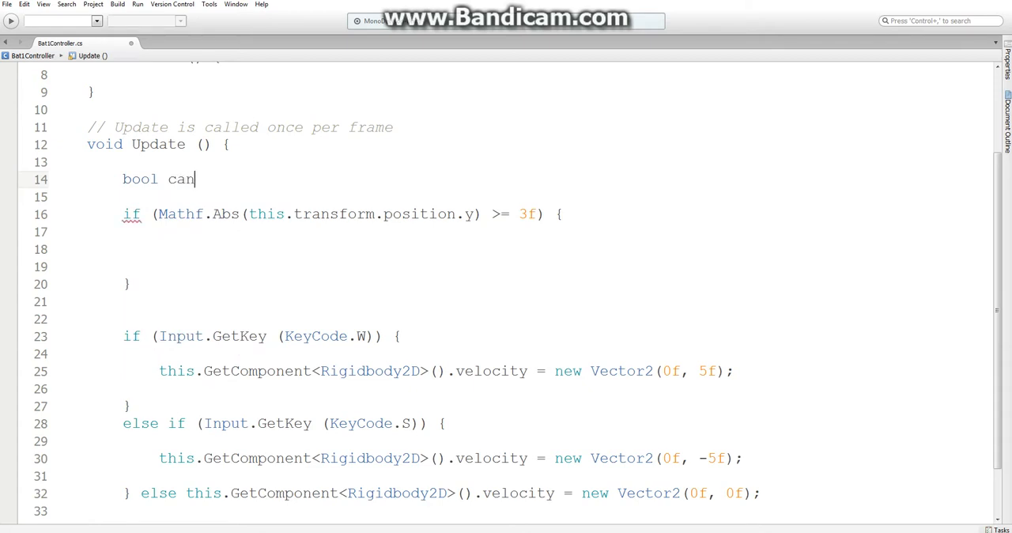
pyautogui.write('Move =')
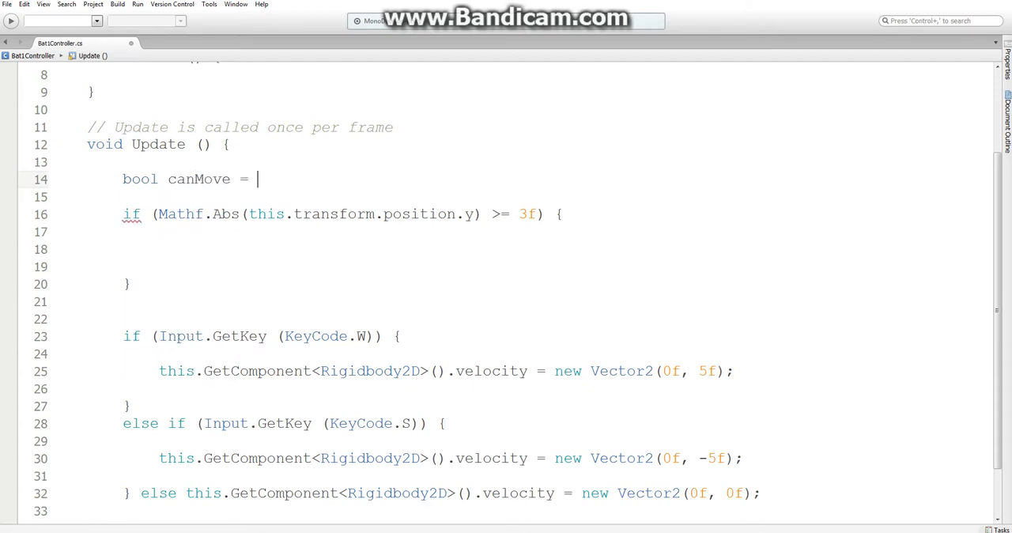
pyautogui.write('true;')
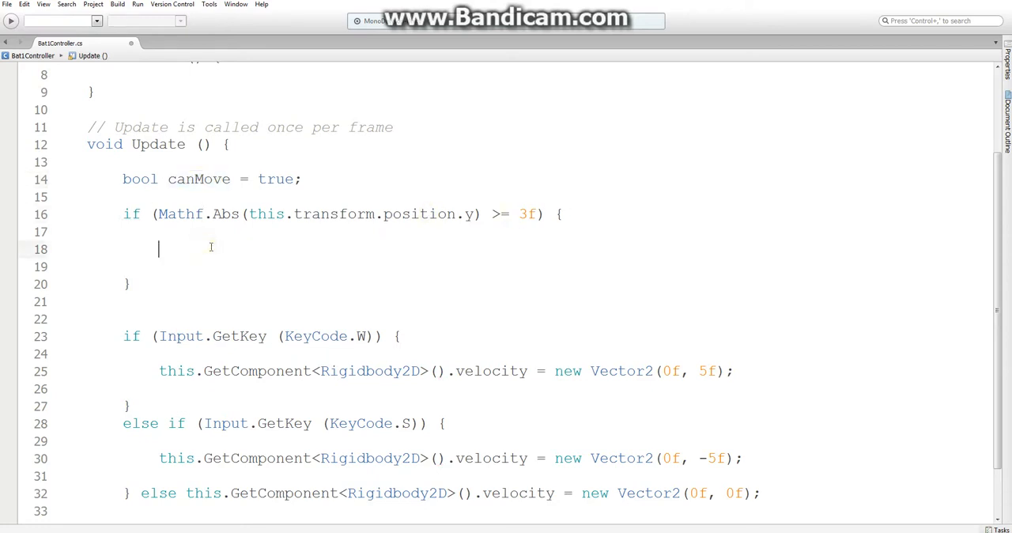
pyautogui.write('canMove')
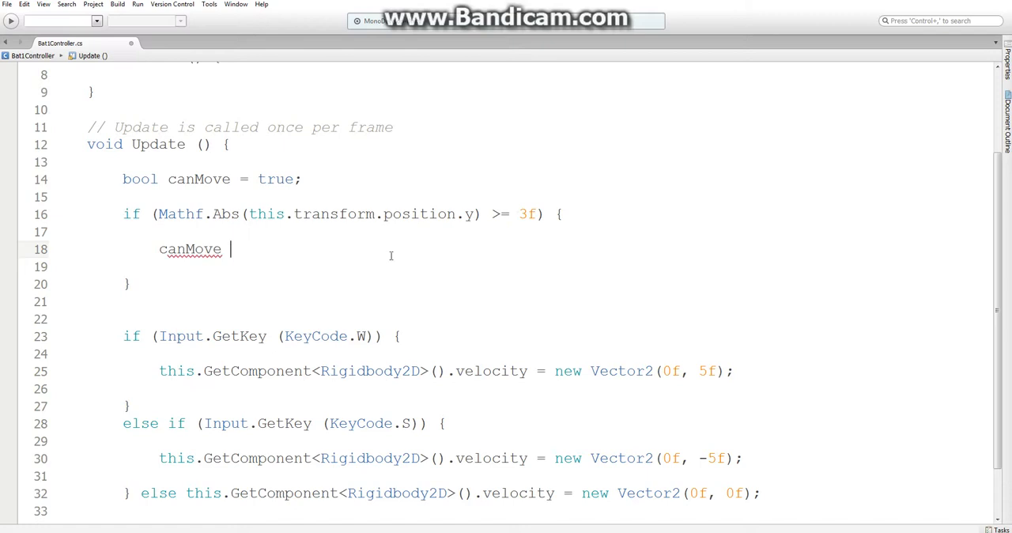
pyautogui.write('= false;')
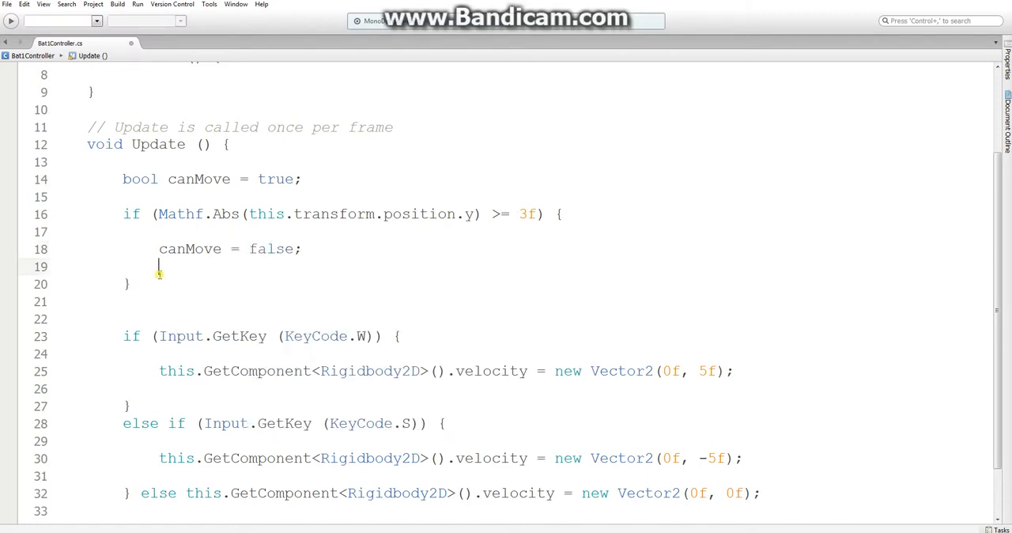
# Step: Add else canMove = true and require && canMove in the W and S key checks
pyautogui.write('else c')
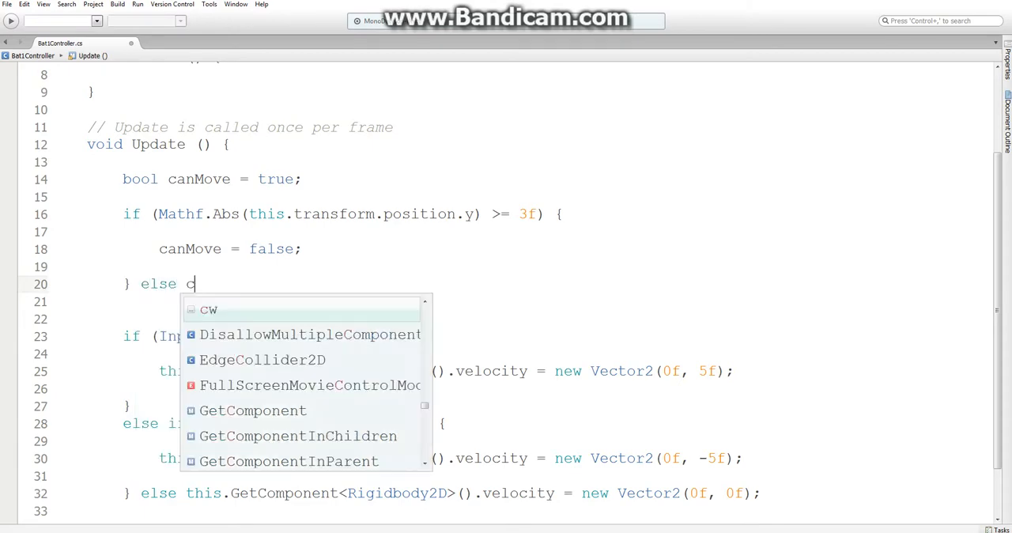
pyautogui.write('anv')
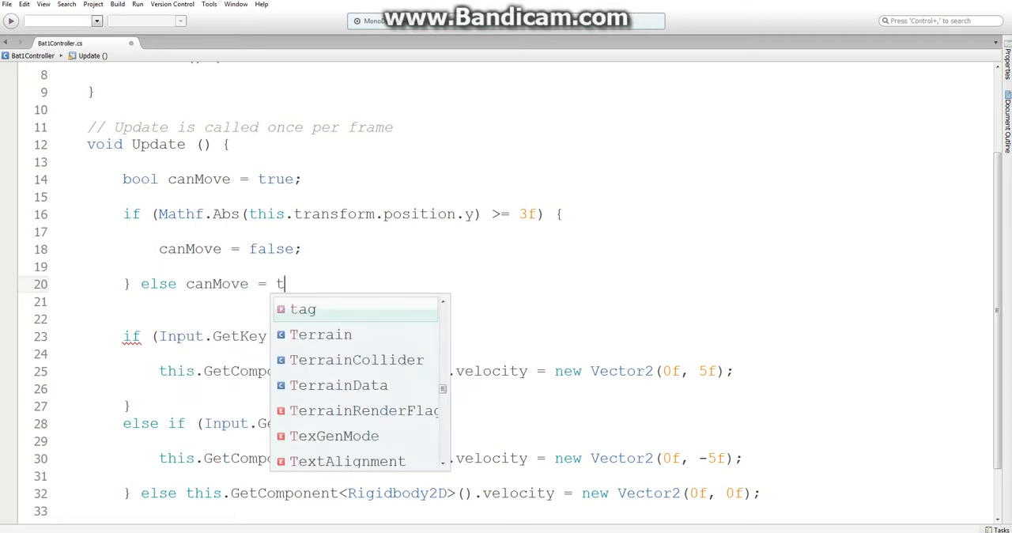
pyautogui.write('rue;')
pyautogui.click(296, 335)
pyautogui.write(' &&')
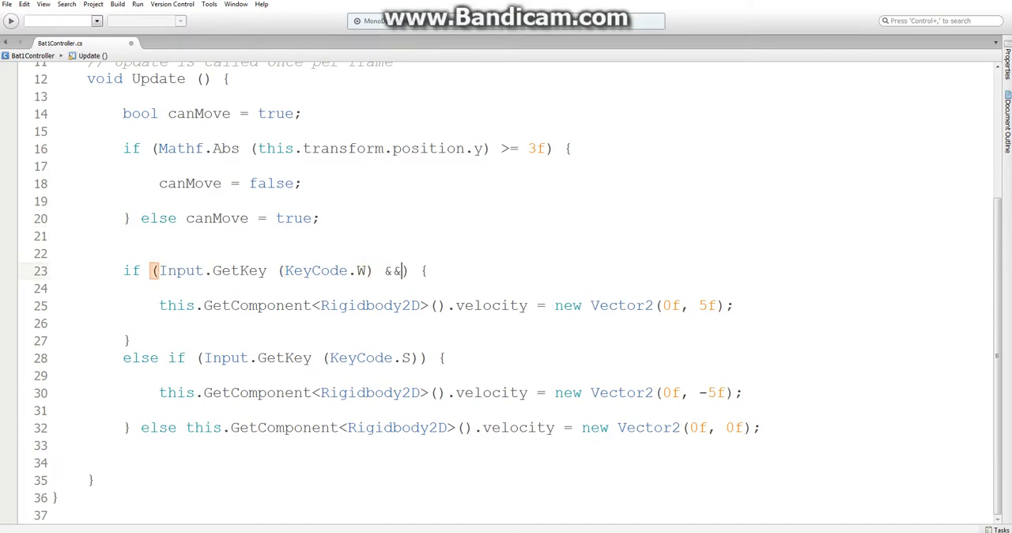
pyautogui.write('canMove')
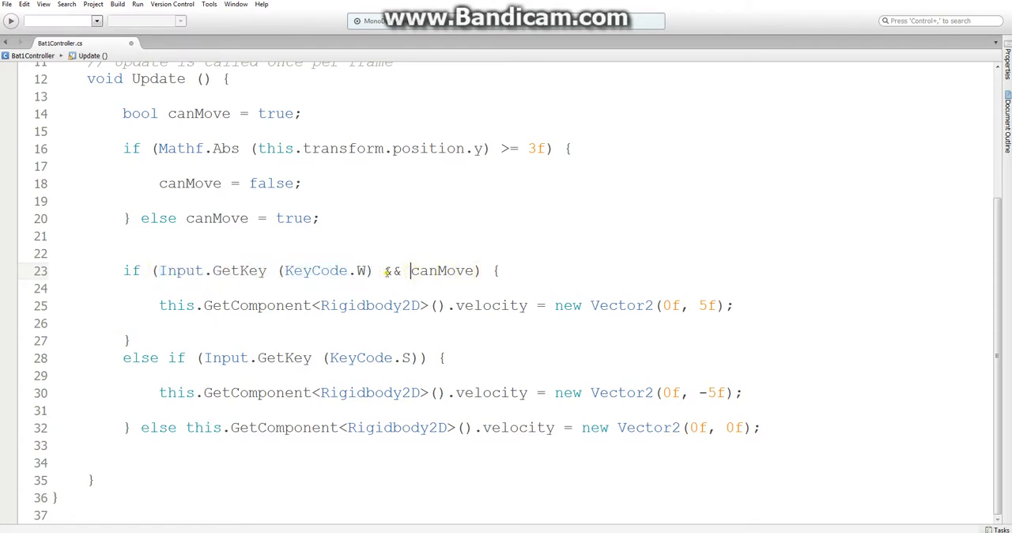
pyautogui.doubleClick(216, 218)
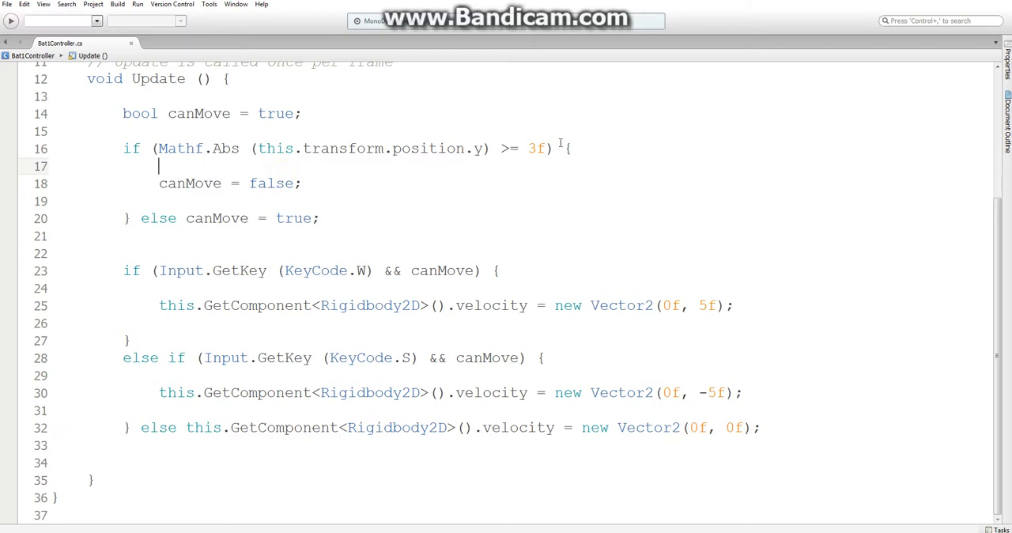
# Step: Inside the edge check set velocity to new Vector2(0f, -this.transform.position.y)
pyautogui.press('enter')
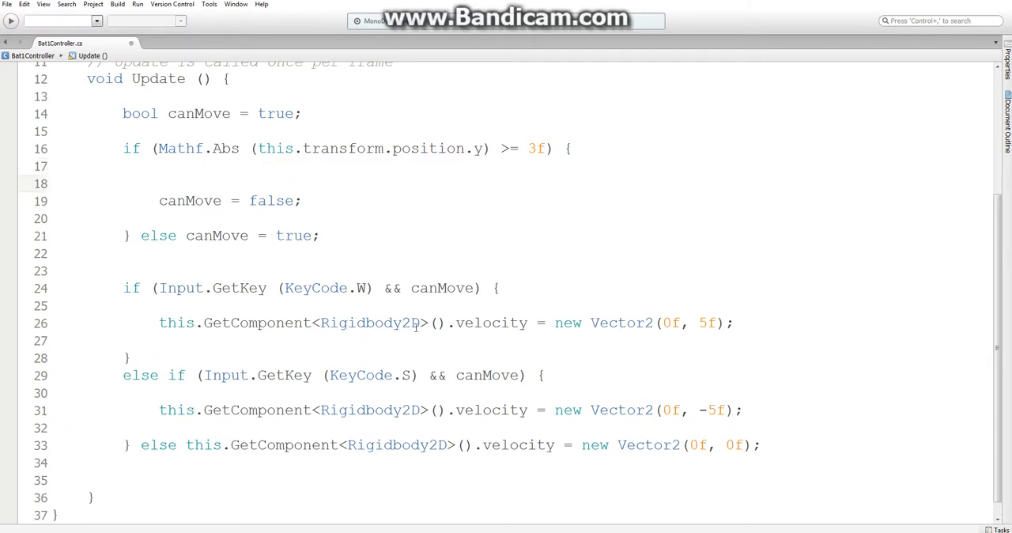
pyautogui.moveTo(158, 322); pyautogui.dragTo(512, 322)
pyautogui.write('this.GetComponent<Rigidbody2D>().velocity new Vector2(0f, 5f')
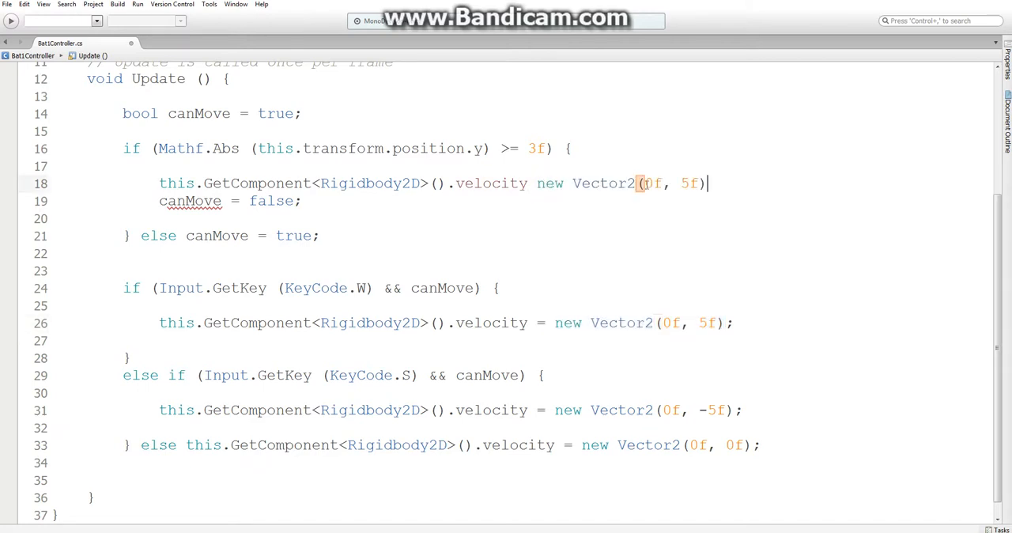
pyautogui.write('=')
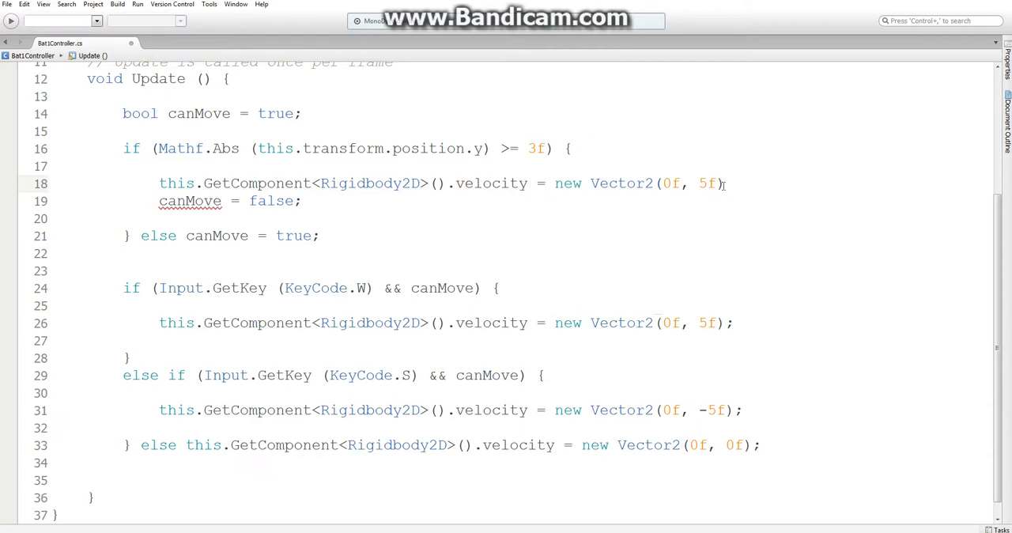
pyautogui.doubleClick(707, 184)
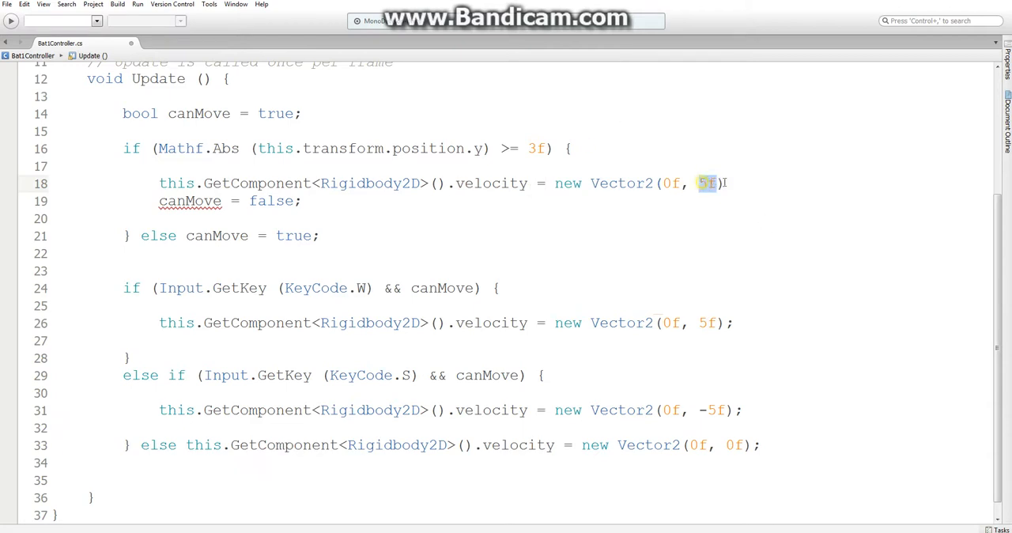
pyautogui.write('-this.transform.position.y')
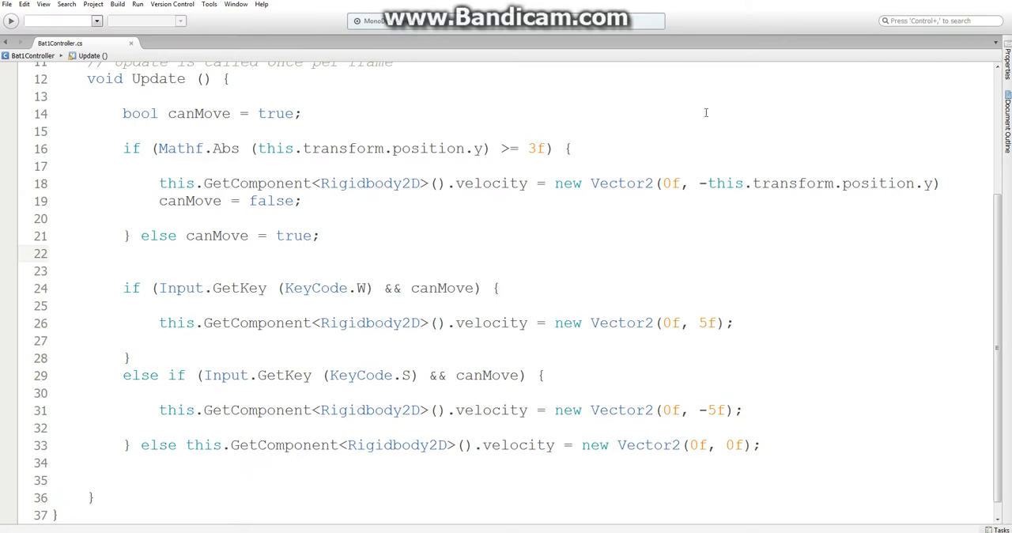
pyautogui.moveTo(206, 528)
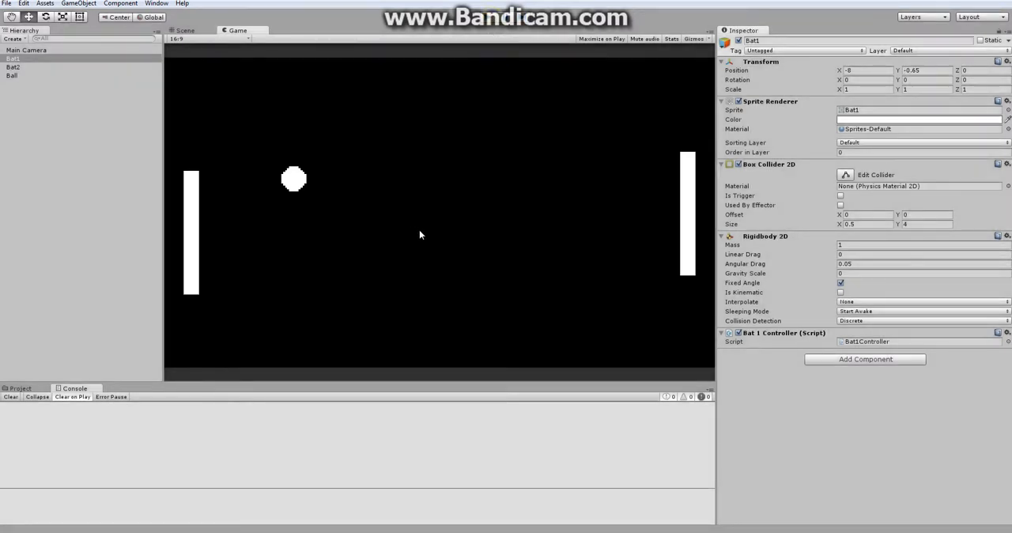
pyautogui.moveTo(440, 212)
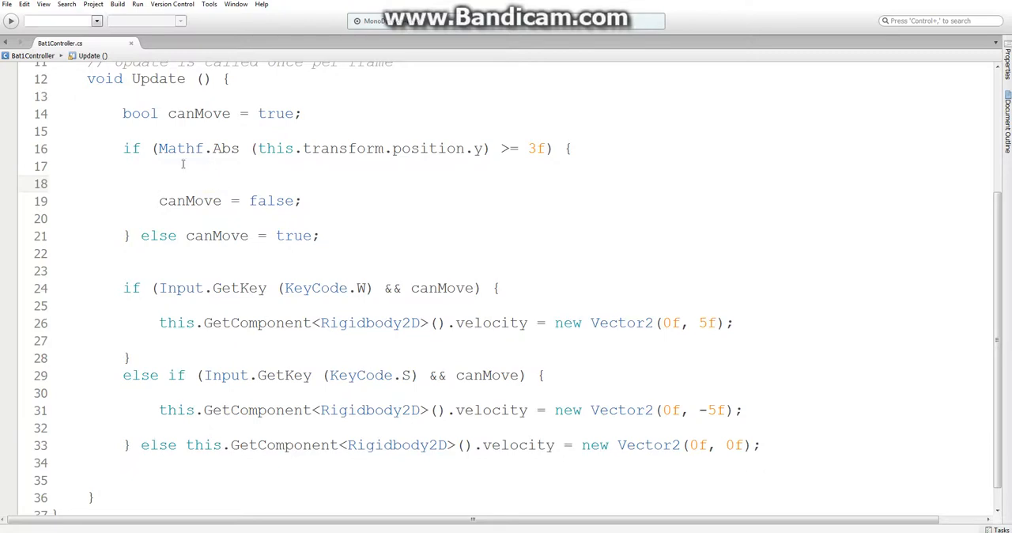
# Step: Select the Mathf.Abs(this.transform.position.y) >= 3f condition for editing
pyautogui.moveTo(158, 148); pyautogui.dragTo(545, 149)
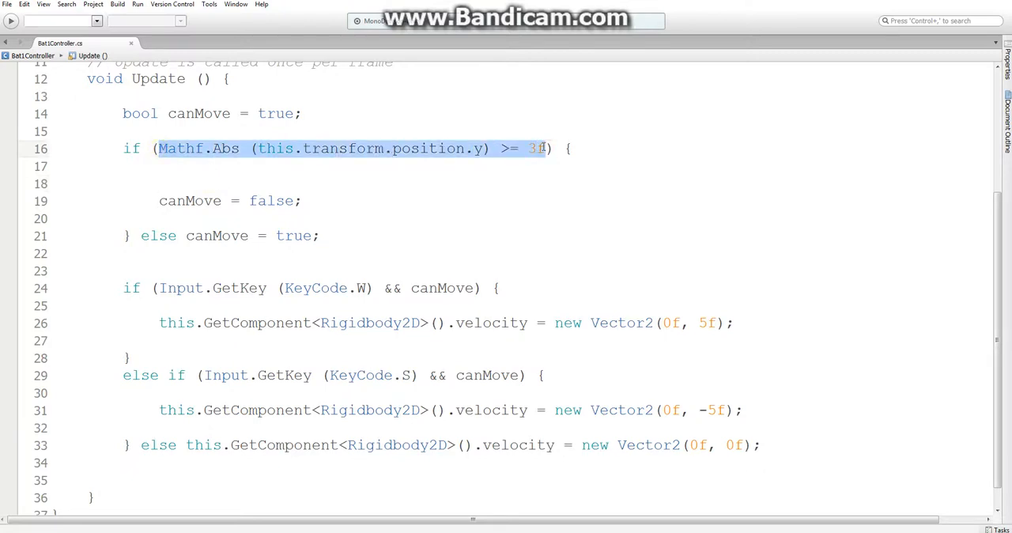
pyautogui.doubleClick(442, 288)
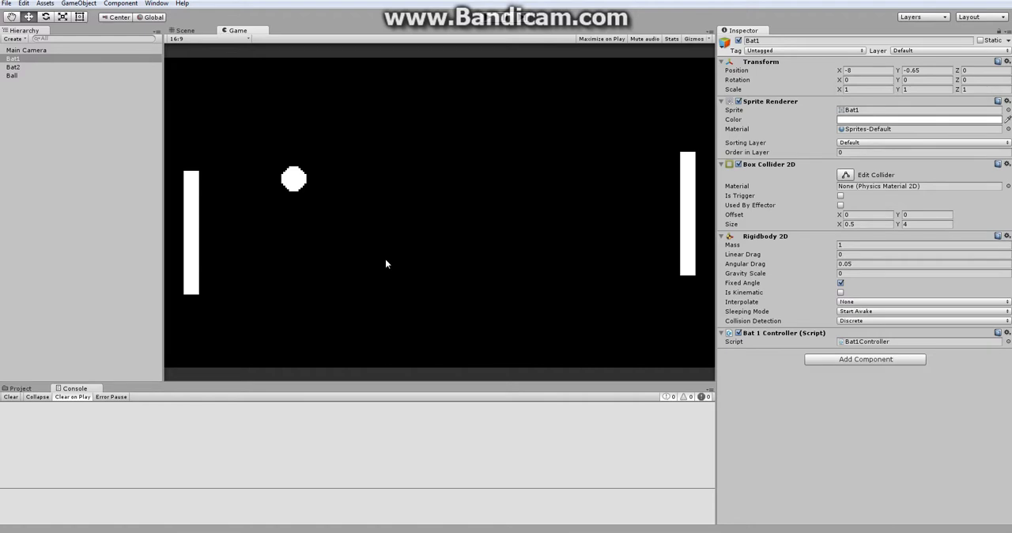
pyautogui.moveTo(462, 252)
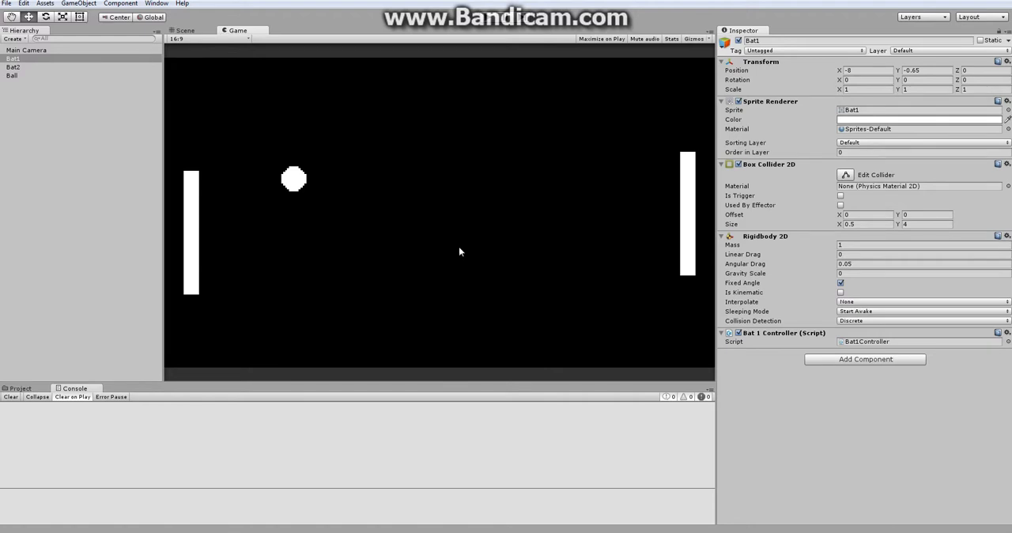